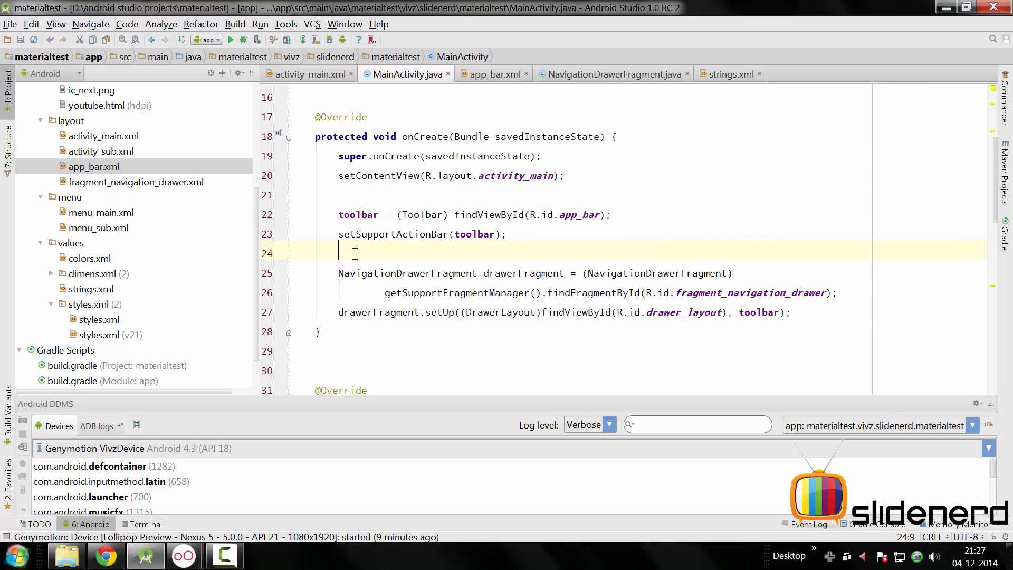
- Read the setDisplayShowHomeEnabled description on the ActionBar reference page in Chrome
{"action": "left_click", "coordinate": [106, 556]}
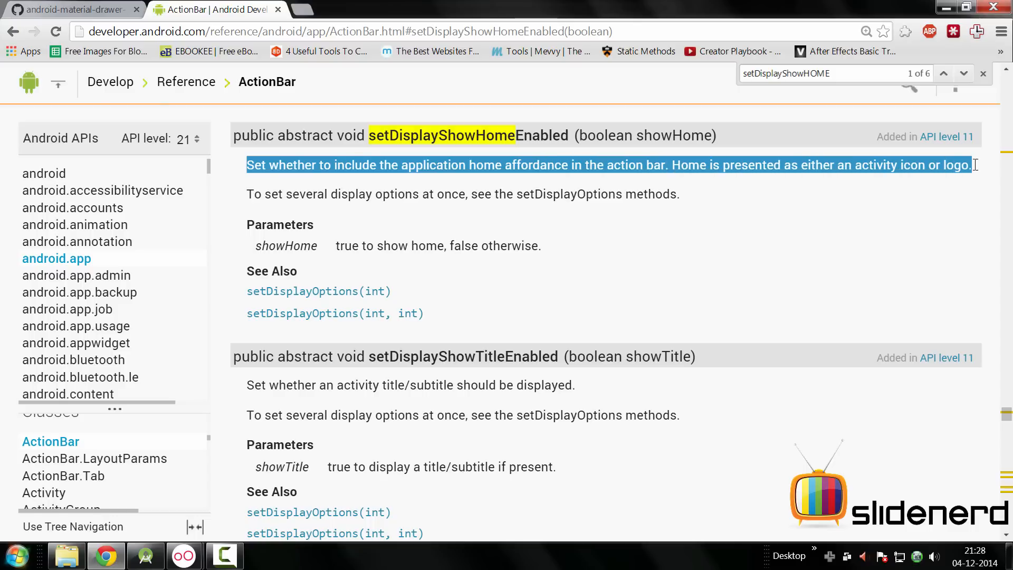
{"action": "left_click", "coordinate": [597, 218]}
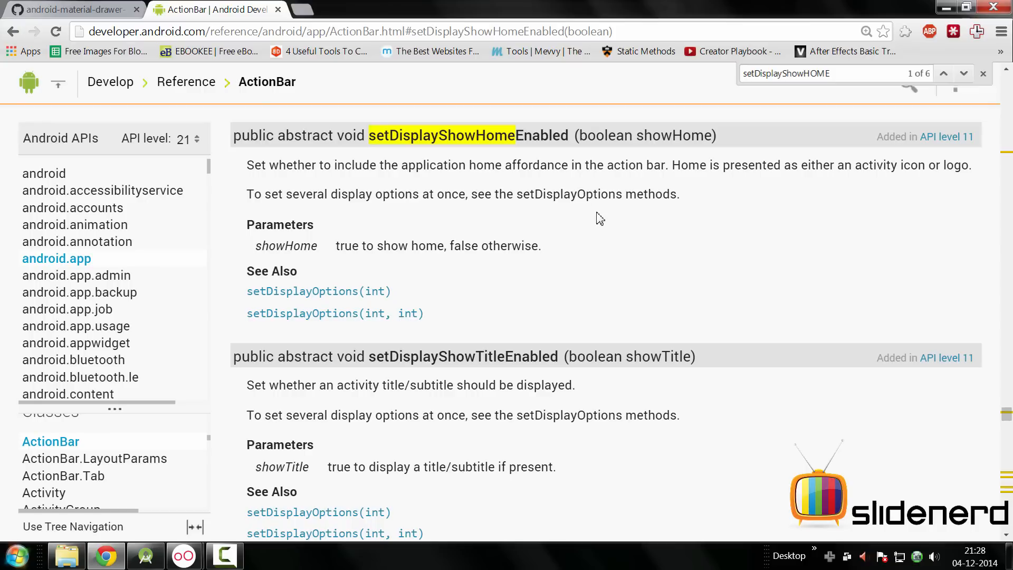
{"action": "mouse_move", "coordinate": [573, 218]}
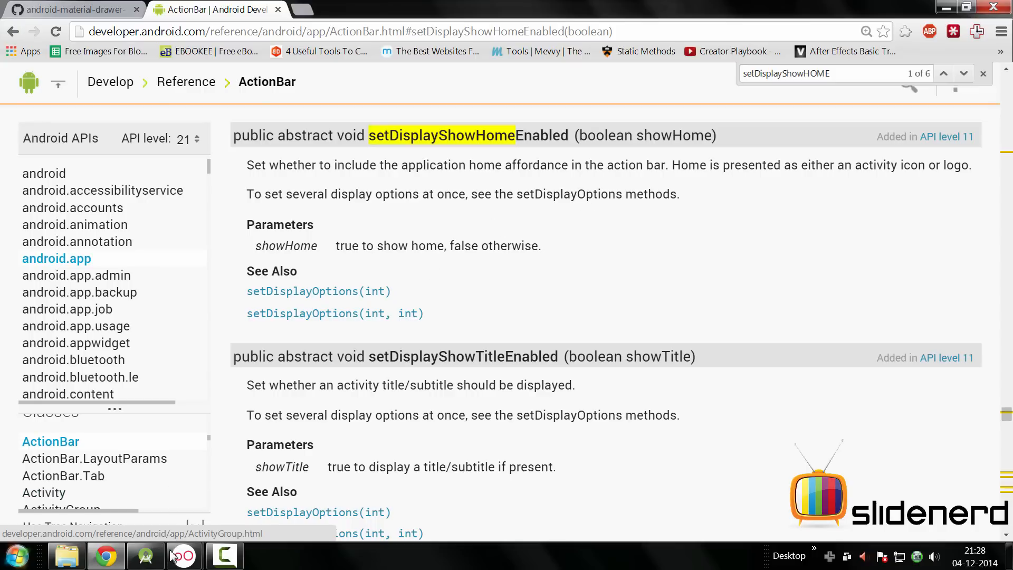
- Add getSupportActionBar().setDisplayShowHomeEnabled(true) after setSupportActionBar(toolbar) in MainActivity
{"action": "left_click", "coordinate": [224, 555]}
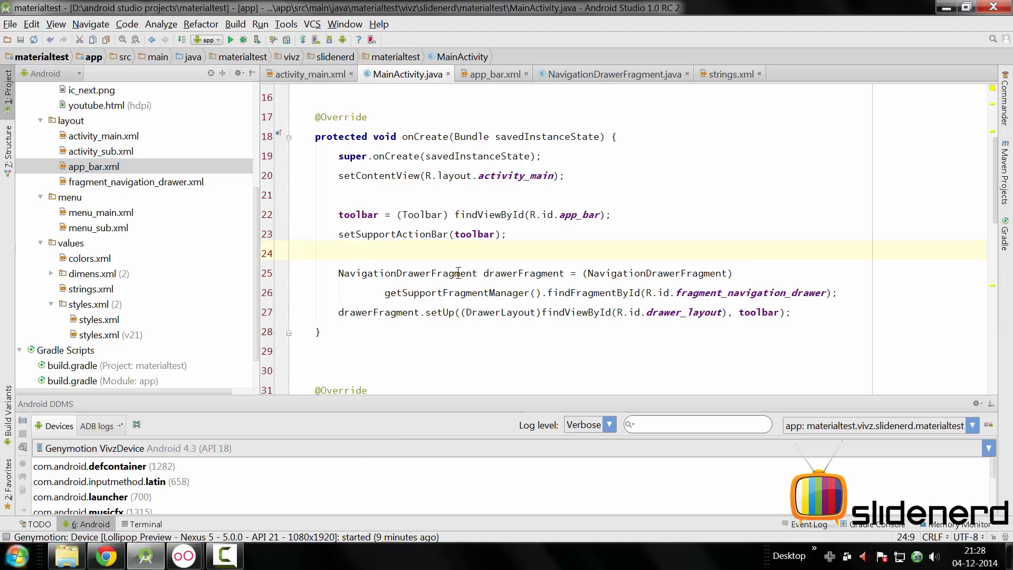
{"action": "type", "text": "getSupportActionBar().setDisplayShowHomeEnabled(true);"}
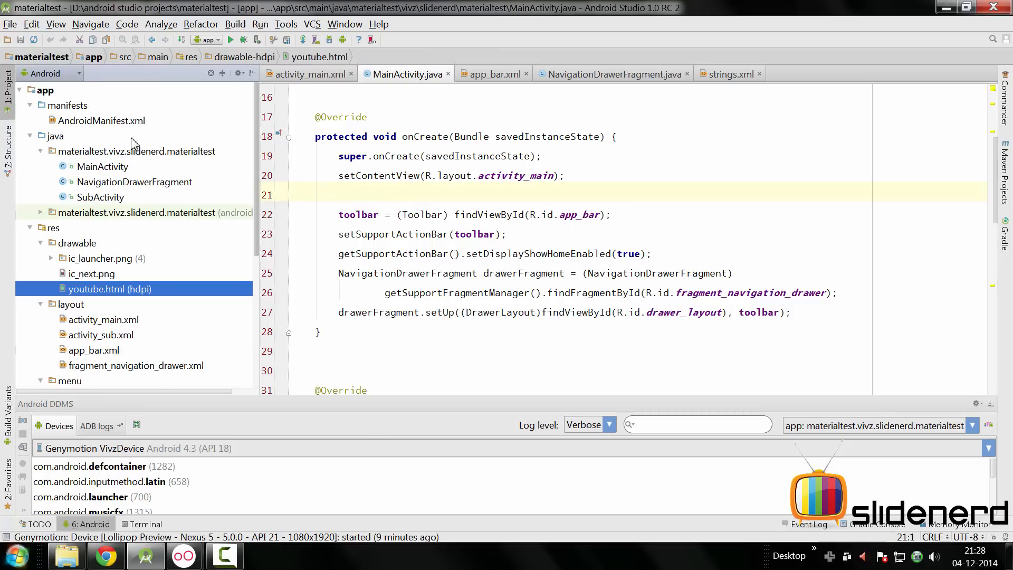
{"action": "mouse_move", "coordinate": [294, 220]}
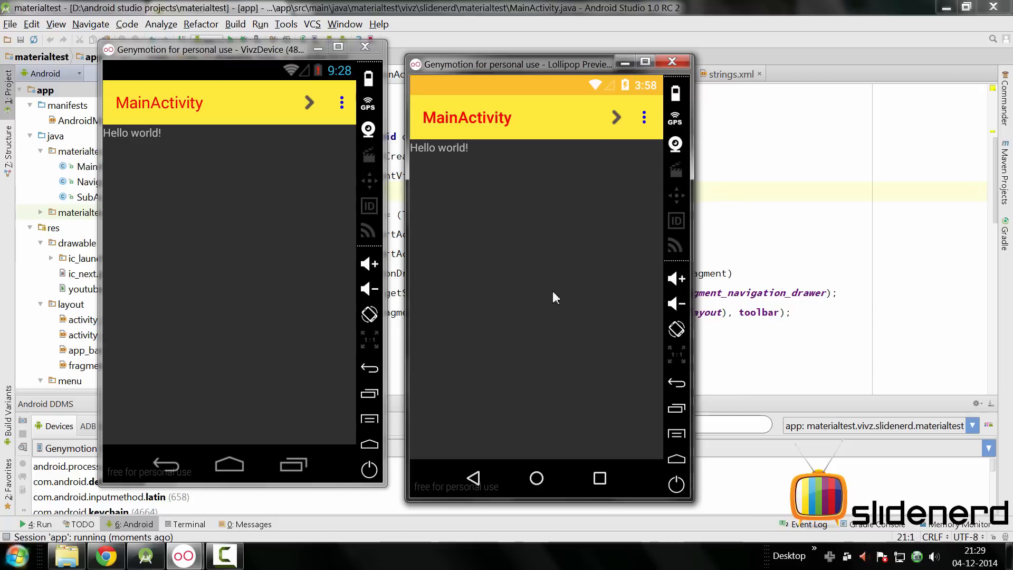
{"action": "mouse_move", "coordinate": [116, 165]}
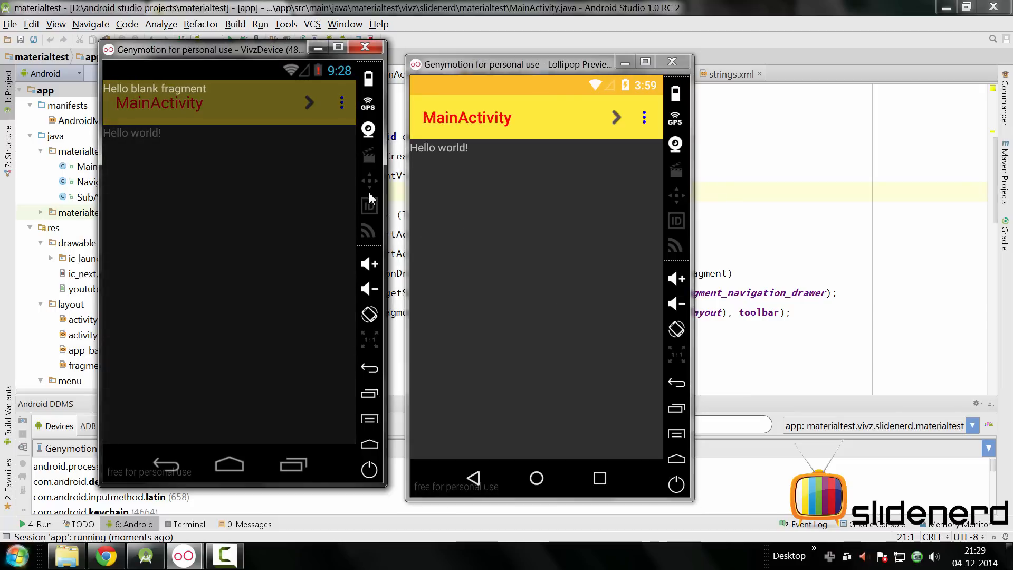
{"action": "mouse_move", "coordinate": [197, 189]}
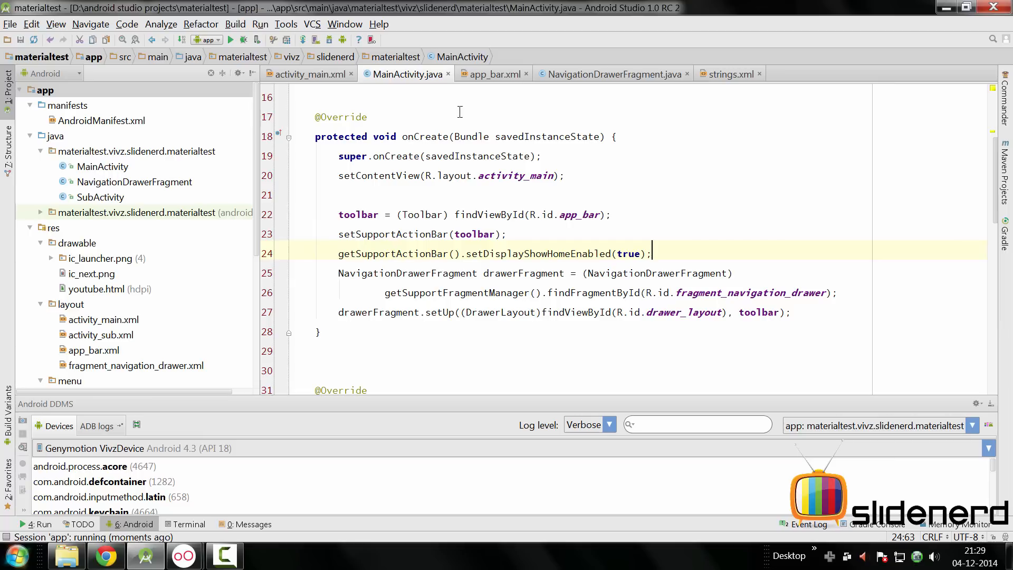
- Show NavigationDrawerFragment's source and select its class name
{"action": "left_click", "coordinate": [610, 74]}
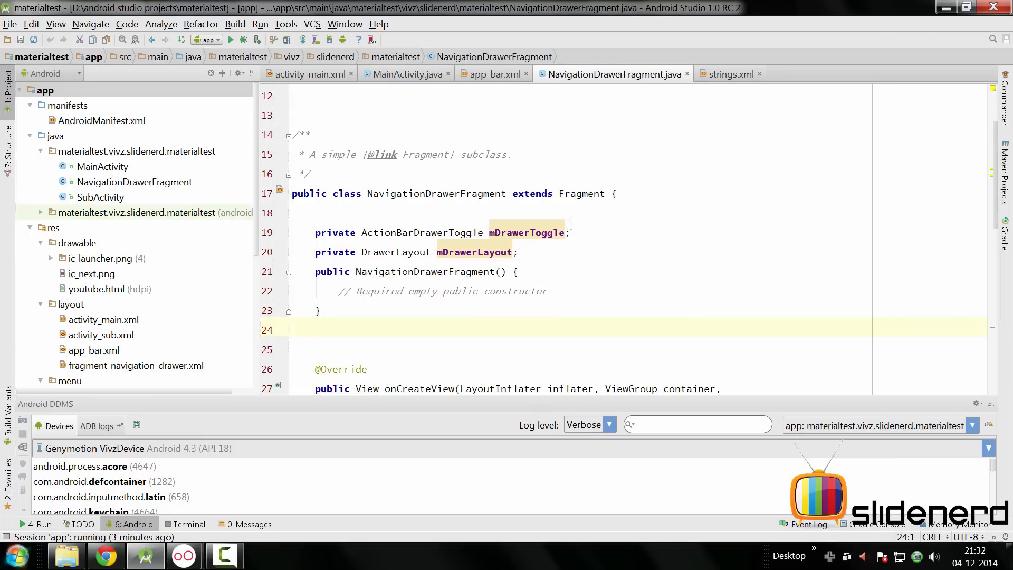
{"action": "left_click", "coordinate": [472, 210]}
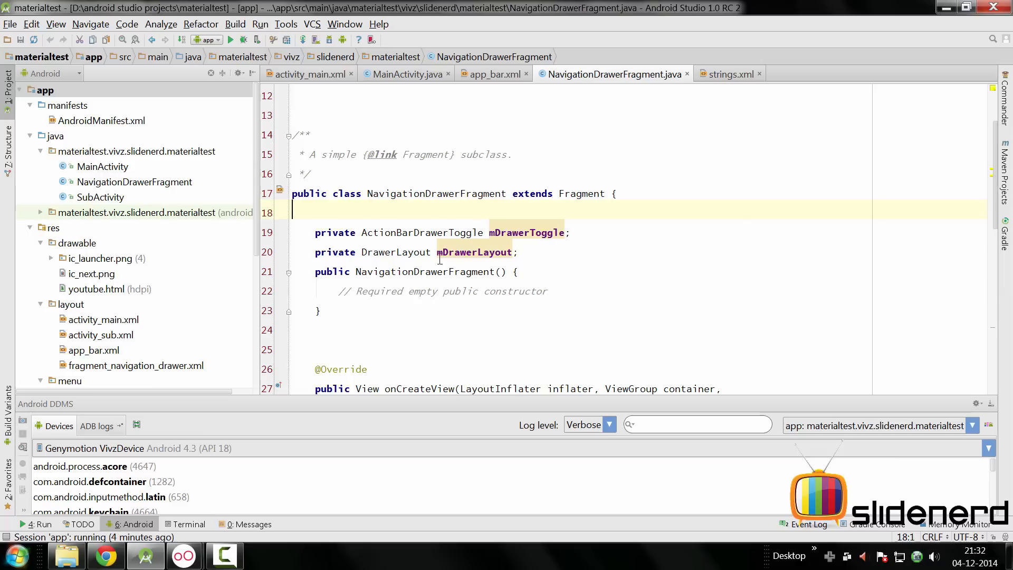
{"action": "mouse_move", "coordinate": [431, 257]}
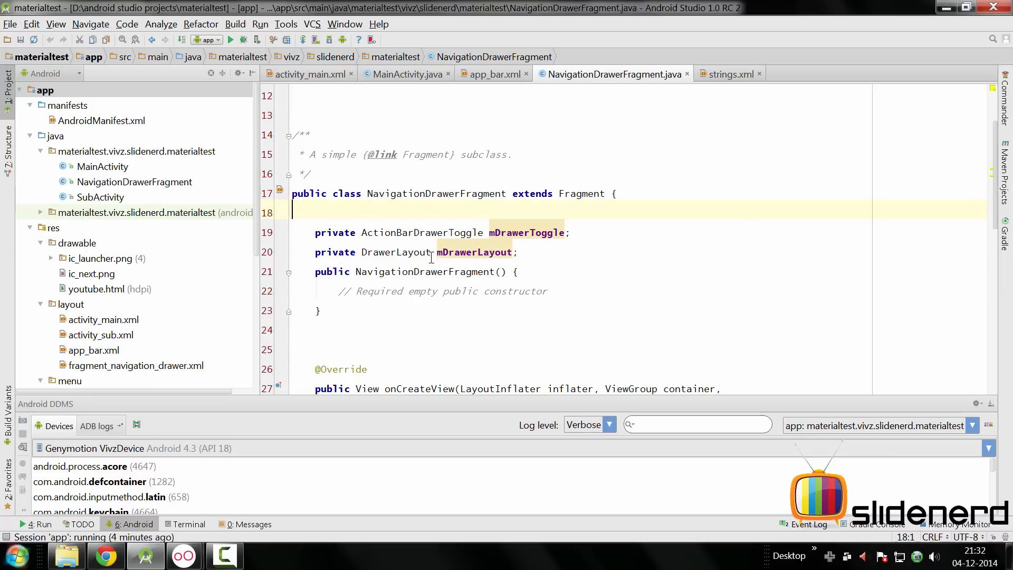
{"action": "mouse_move", "coordinate": [379, 194]}
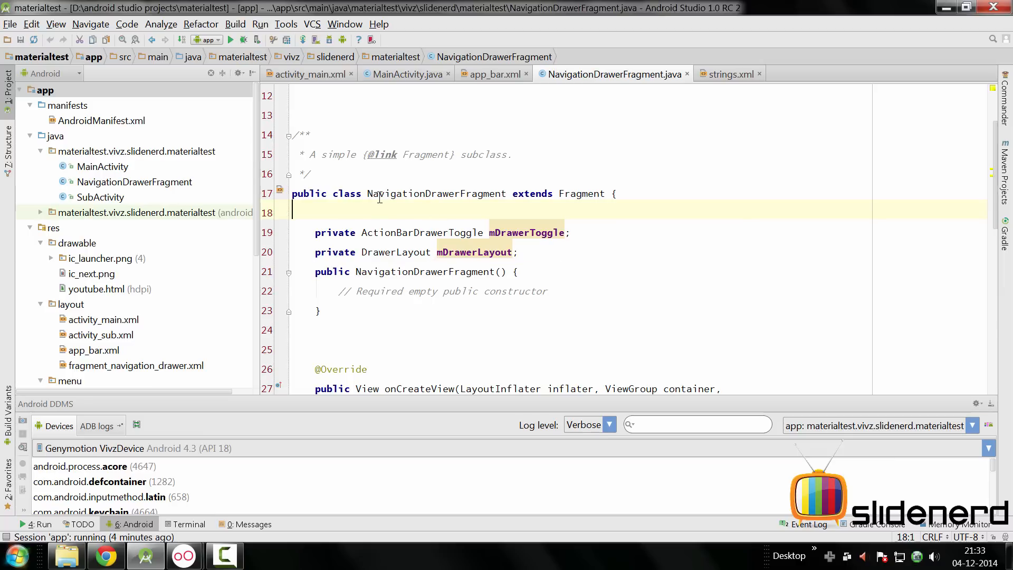
{"action": "double_click", "coordinate": [442, 194]}
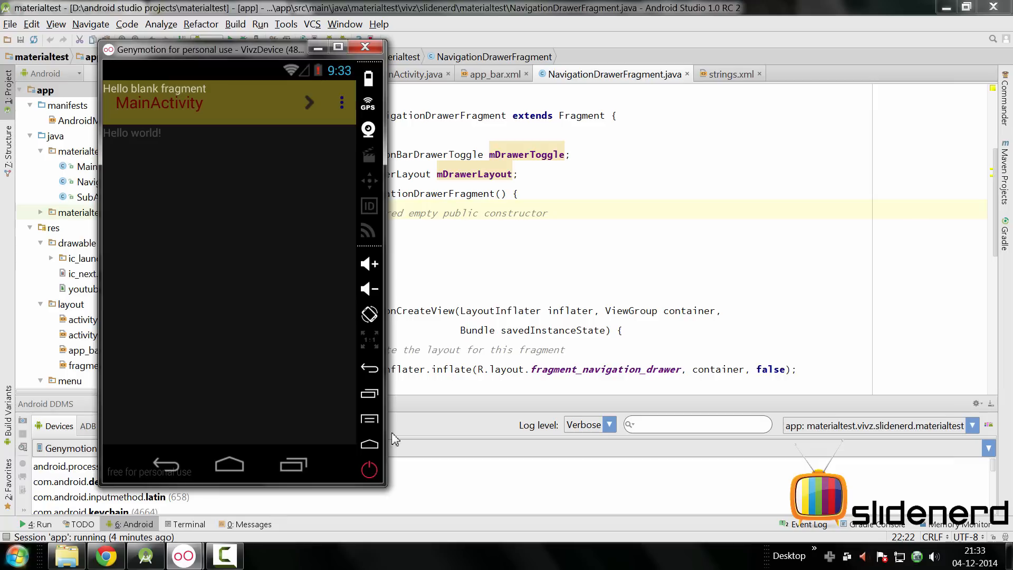
{"action": "mouse_move", "coordinate": [263, 219]}
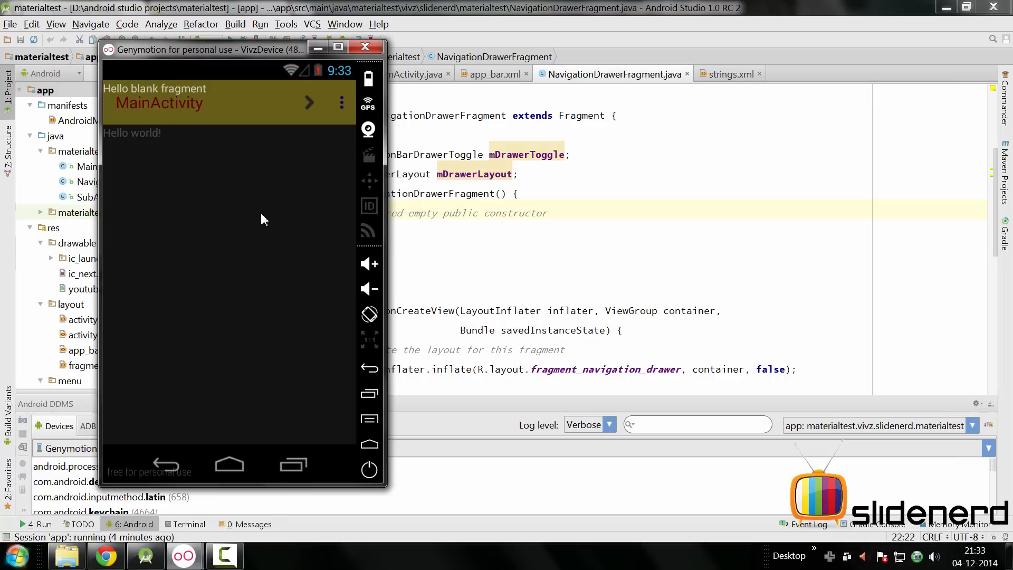
{"action": "left_click", "coordinate": [365, 46]}
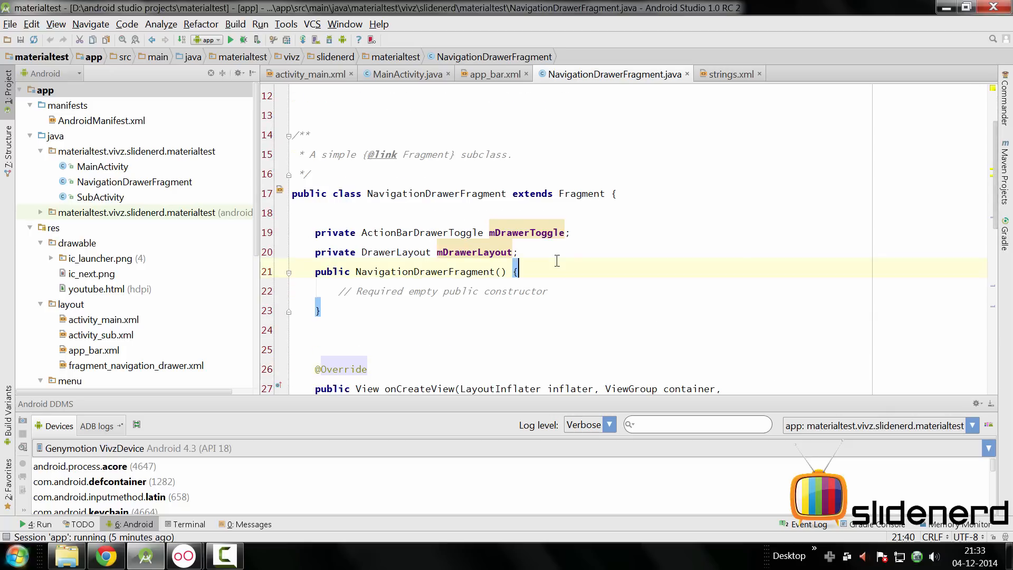
- Declare private boolean mUserLearnedDrawer below the drawer fields
{"action": "key", "text": "enter"}
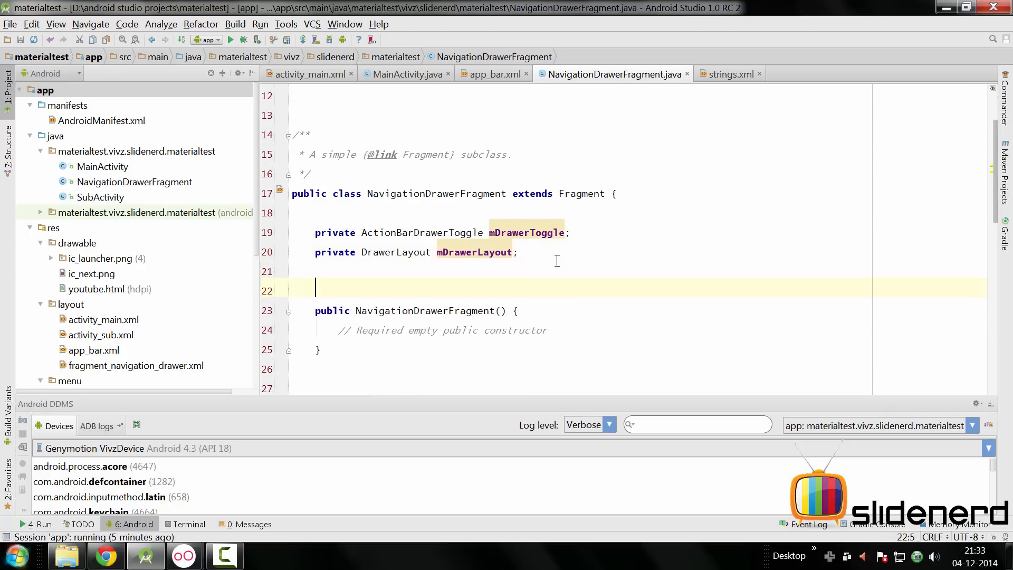
{"action": "type", "text": "private boolean mU"}
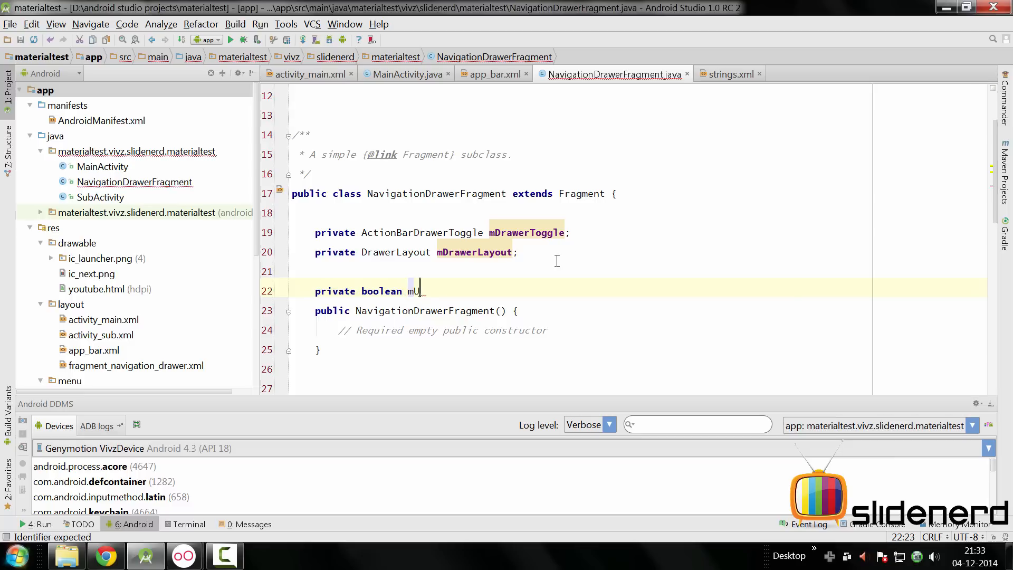
{"action": "type", "text": "serLE"}
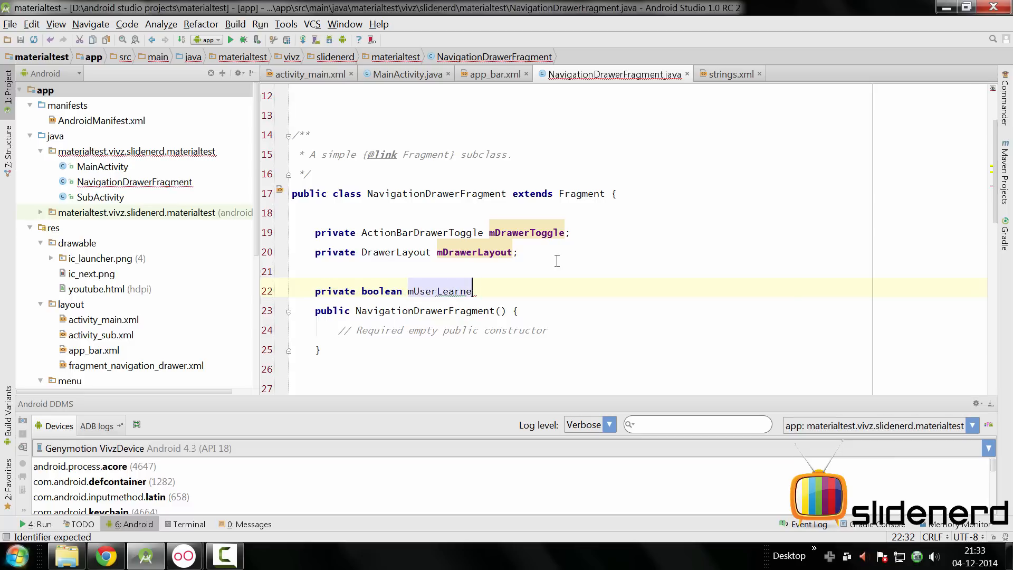
{"action": "type", "text": "d"}
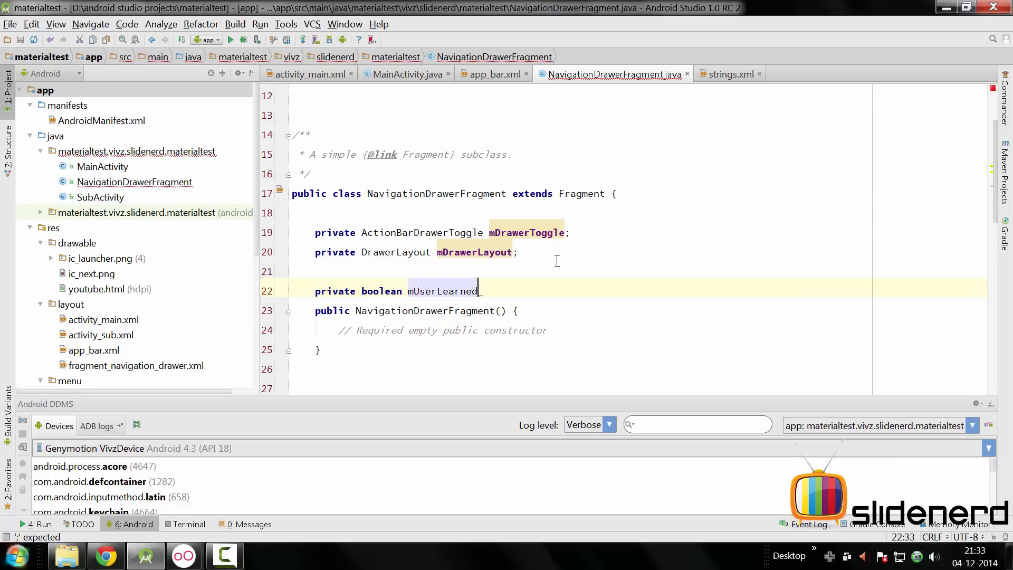
{"action": "type", "text": "Drawer;"}
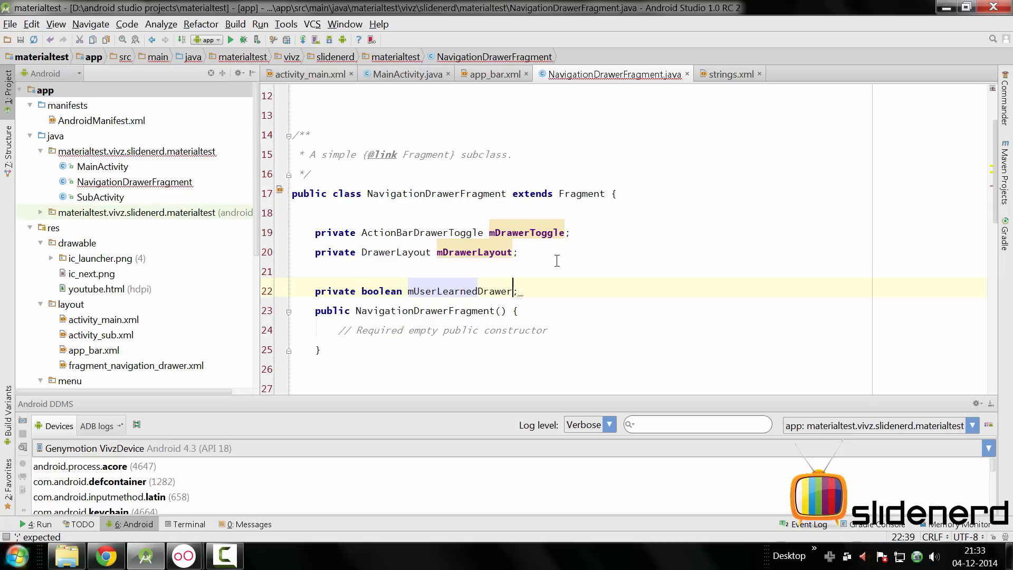
- Declare private boolean mFromSavedInstanceState on the next line
{"action": "key", "text": "Return"}
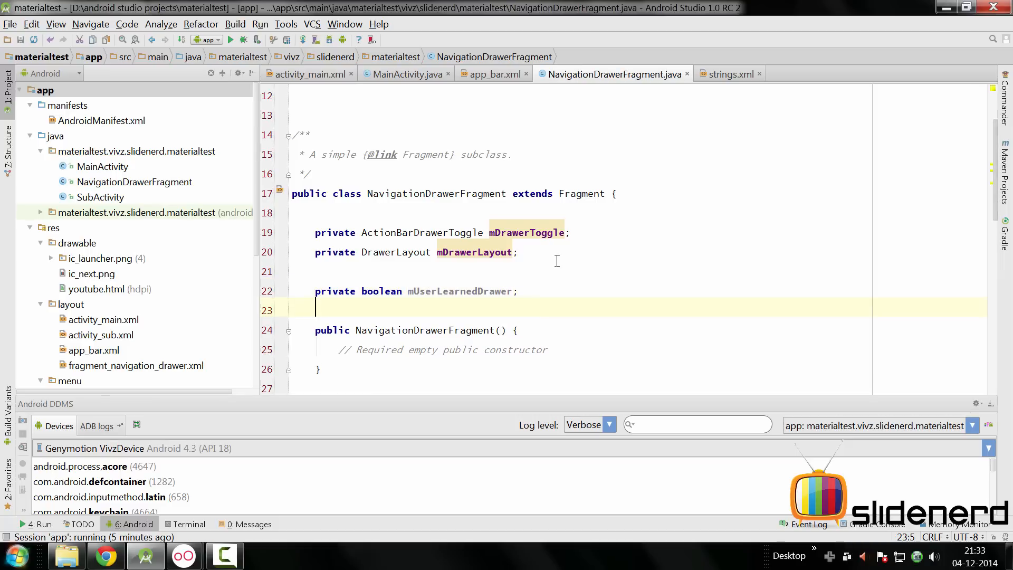
{"action": "mouse_move", "coordinate": [398, 304]}
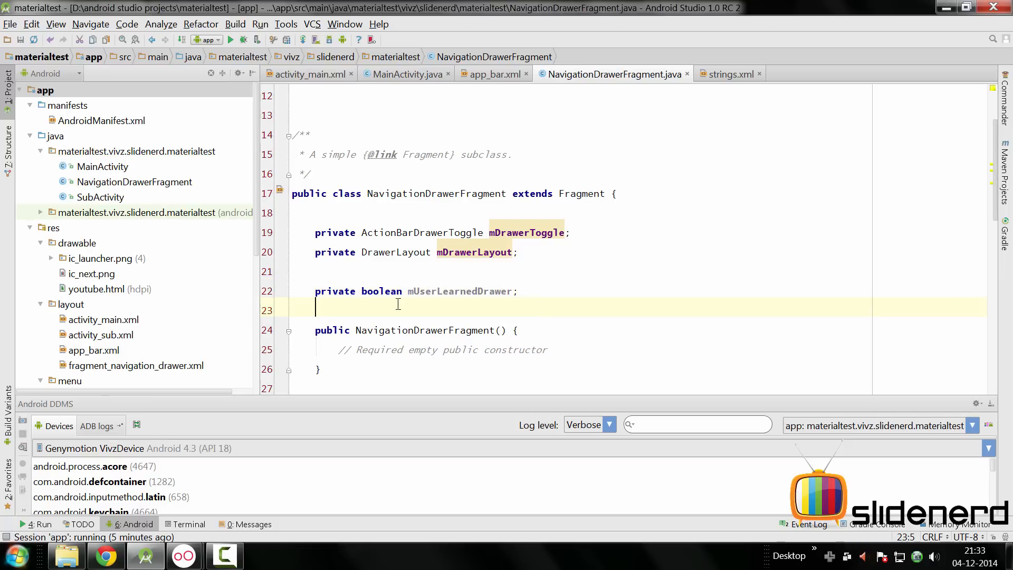
{"action": "type", "text": "private boolean"}
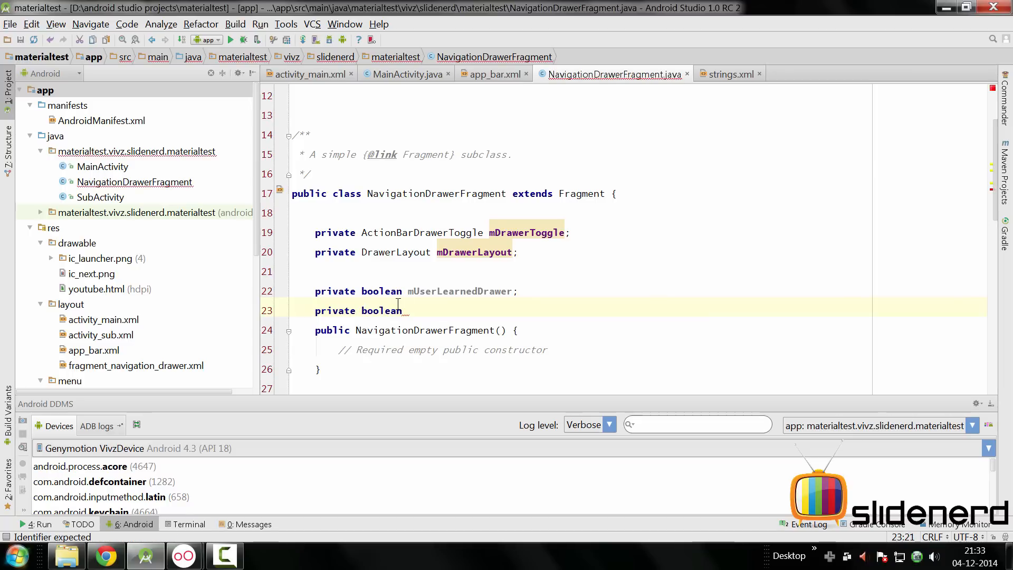
{"action": "type", "text": "mFromSavedInstance"}
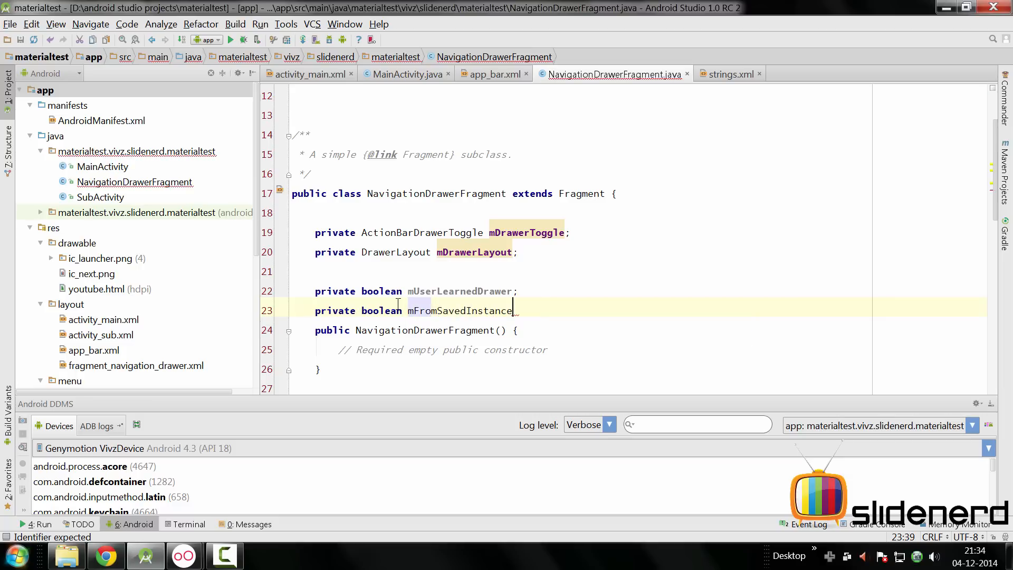
{"action": "type", "text": "State;"}
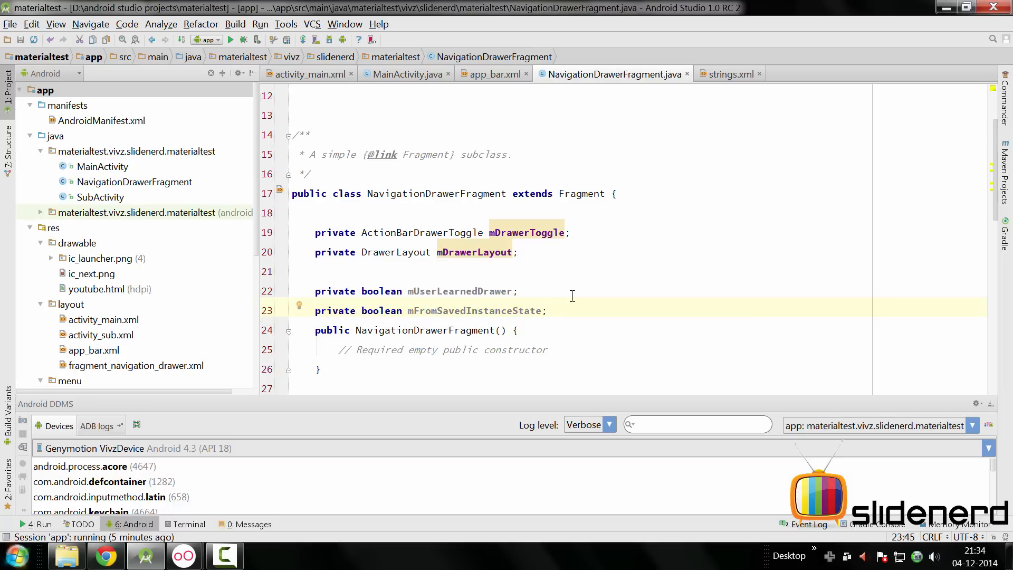
{"action": "scroll", "scroll_direction": "down", "scroll_amount": 3}
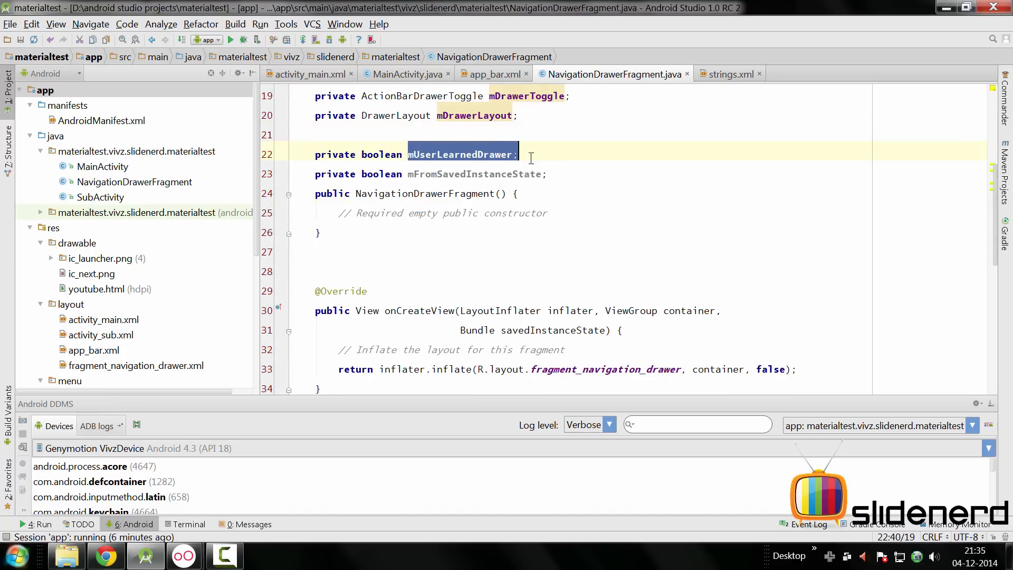
{"action": "scroll", "scroll_direction": "down", "scroll_amount": 3}
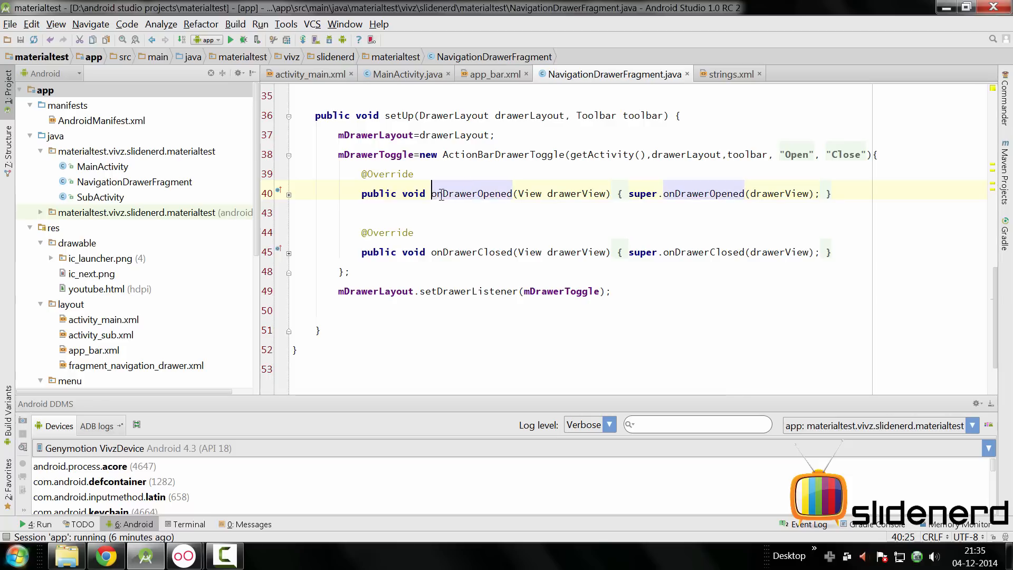
{"action": "double_click", "coordinate": [469, 193]}
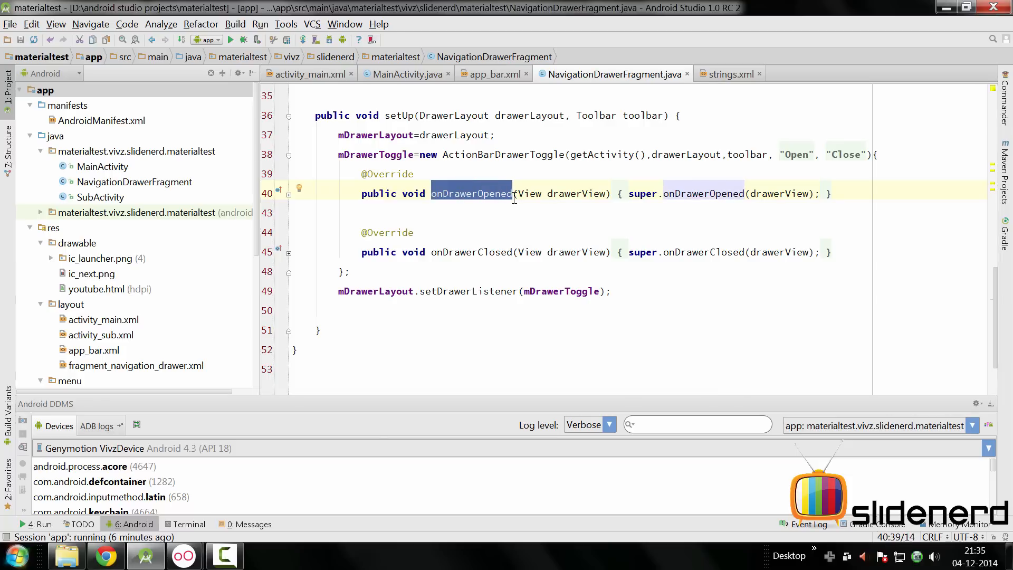
{"action": "mouse_move", "coordinate": [520, 204]}
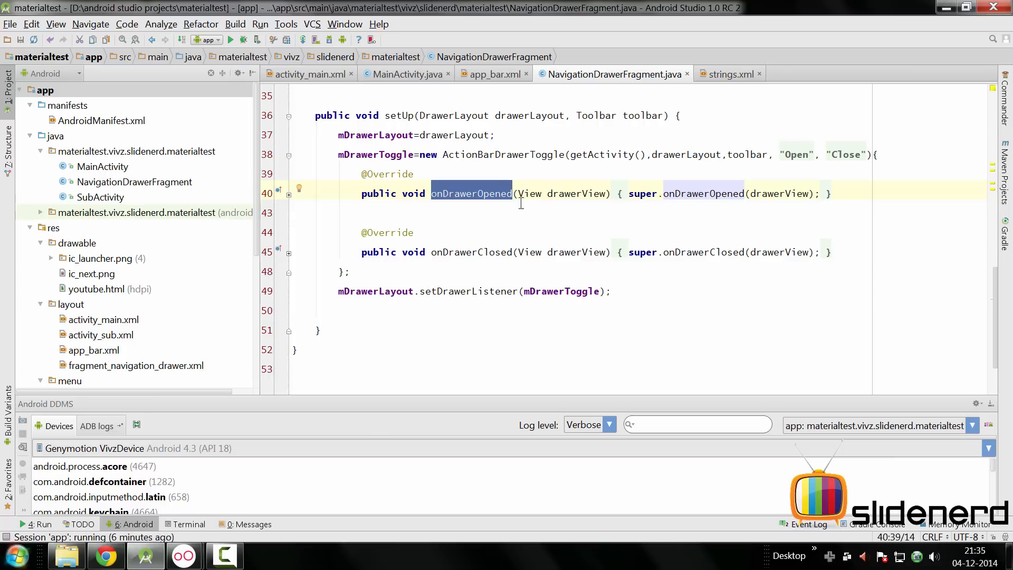
{"action": "scroll", "scroll_direction": "up", "scroll_amount": 3}
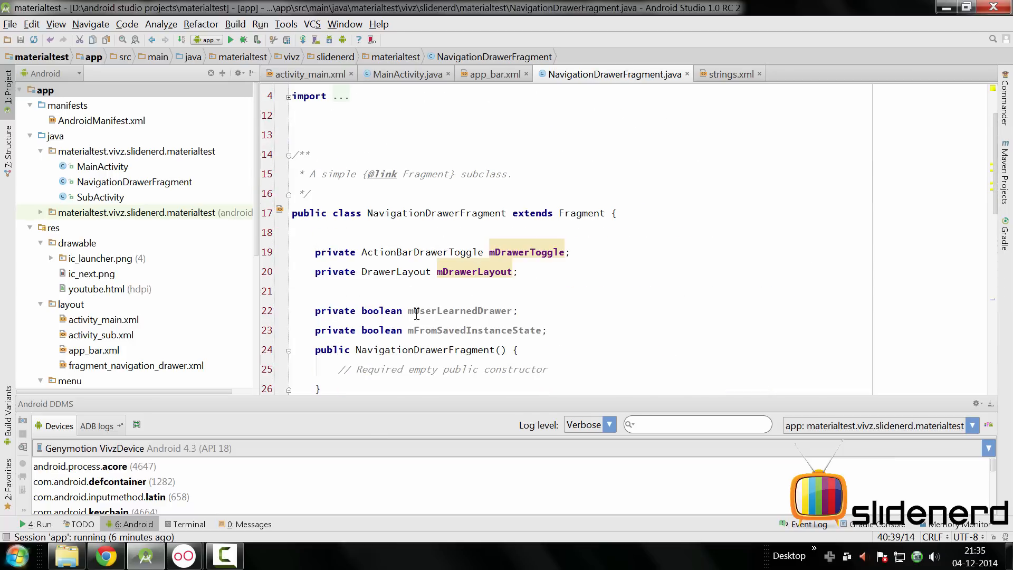
{"action": "double_click", "coordinate": [459, 311]}
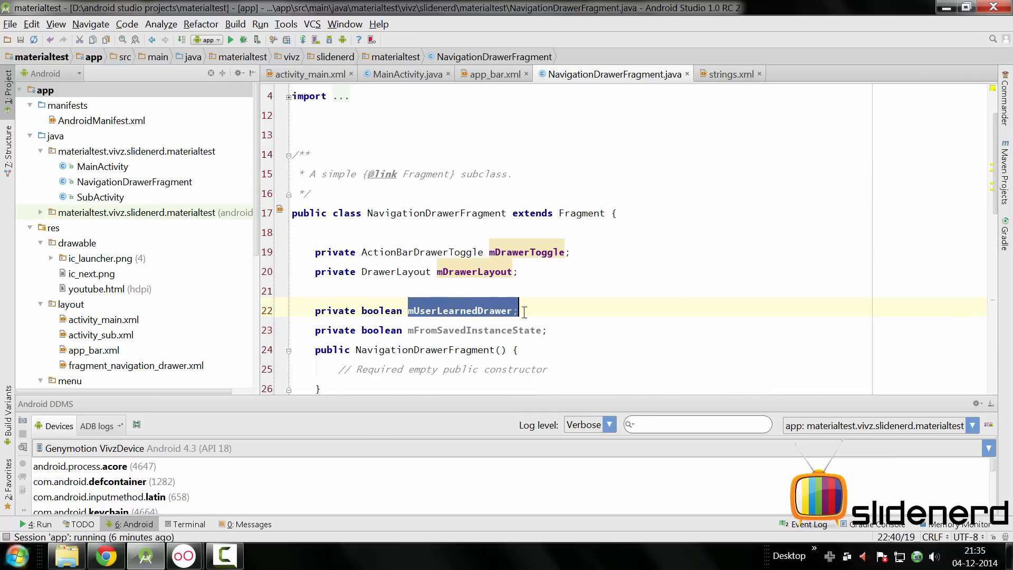
{"action": "mouse_move", "coordinate": [553, 306]}
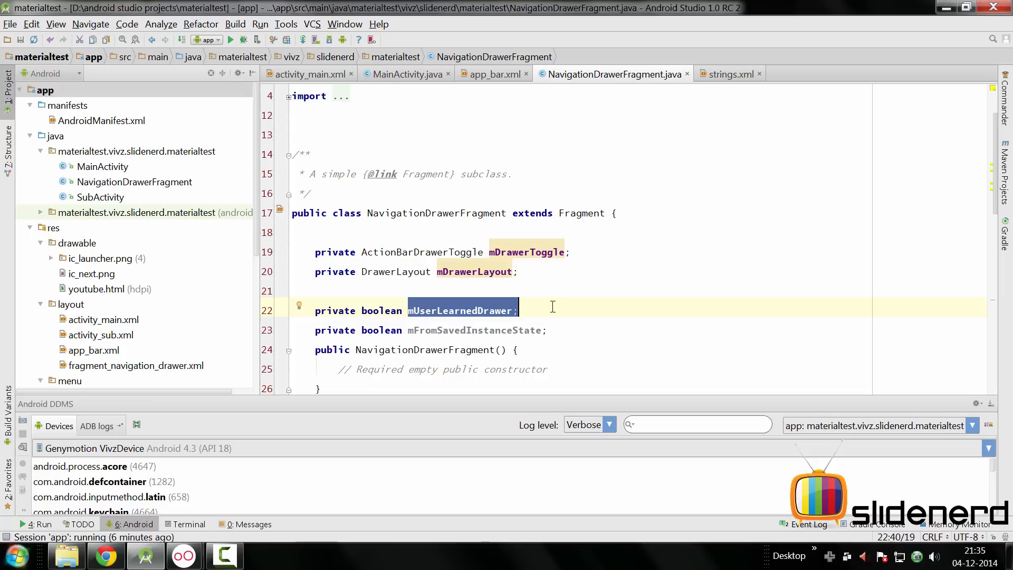
{"action": "scroll", "scroll_direction": "down", "scroll_amount": 3}
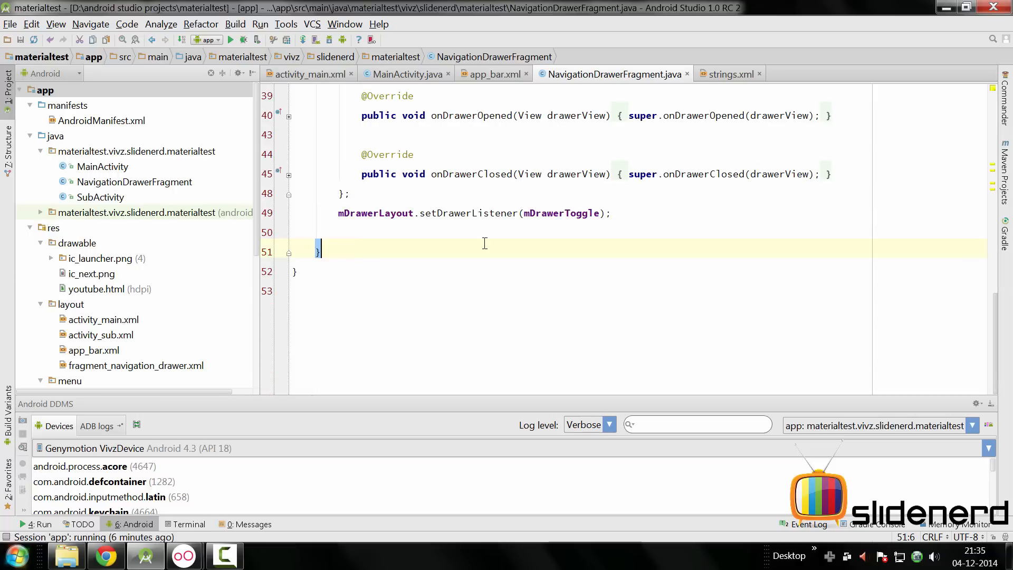
- Add public void saveToPreferences(Context context, String preferenceName, String preferenceValue) after setUp
{"action": "key", "text": "enter"}
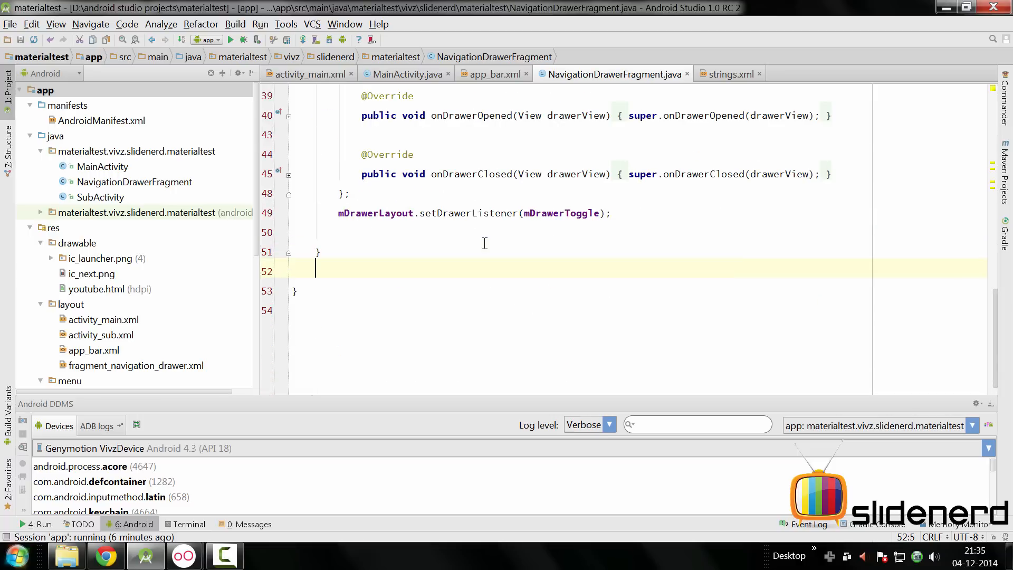
{"action": "mouse_move", "coordinate": [438, 294]}
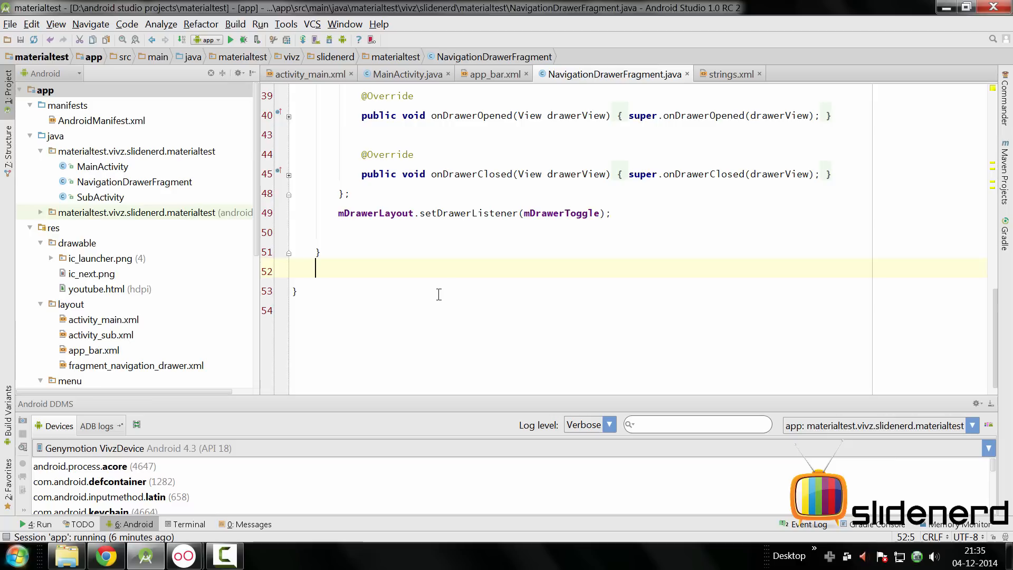
{"action": "type", "text": "public void saveToPreferences(Context context, String preferenceName, String preferenceValue){"}
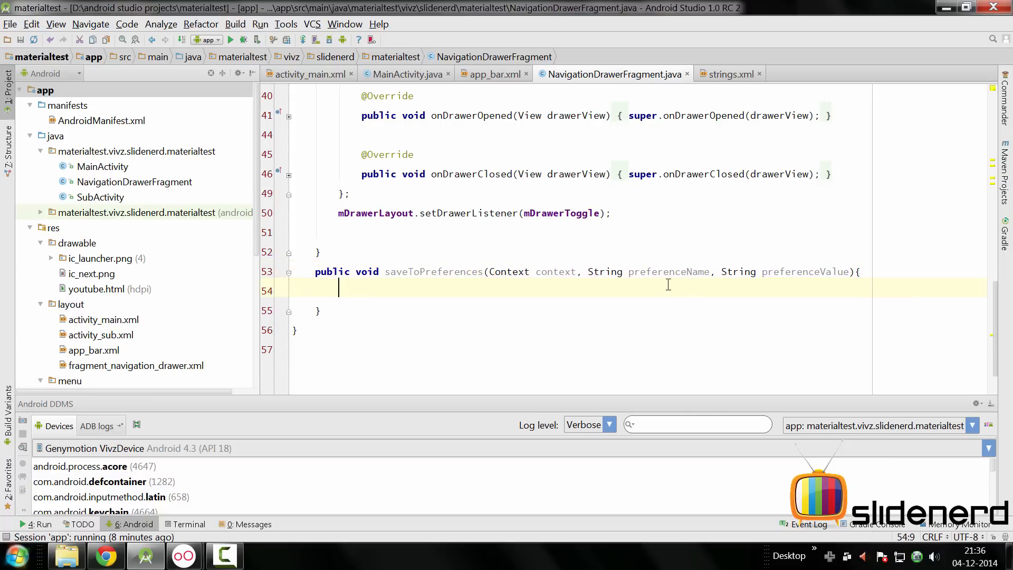
{"action": "double_click", "coordinate": [734, 272]}
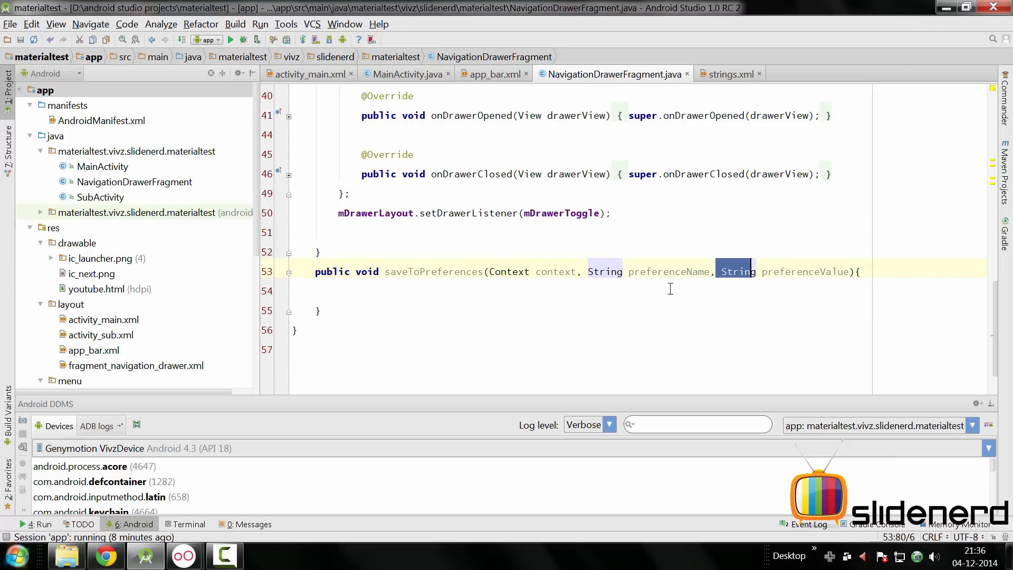
- Start the body with SharedPreferences sharedPreferences=context.getSharedPreferences()
{"action": "left_click", "coordinate": [587, 289]}
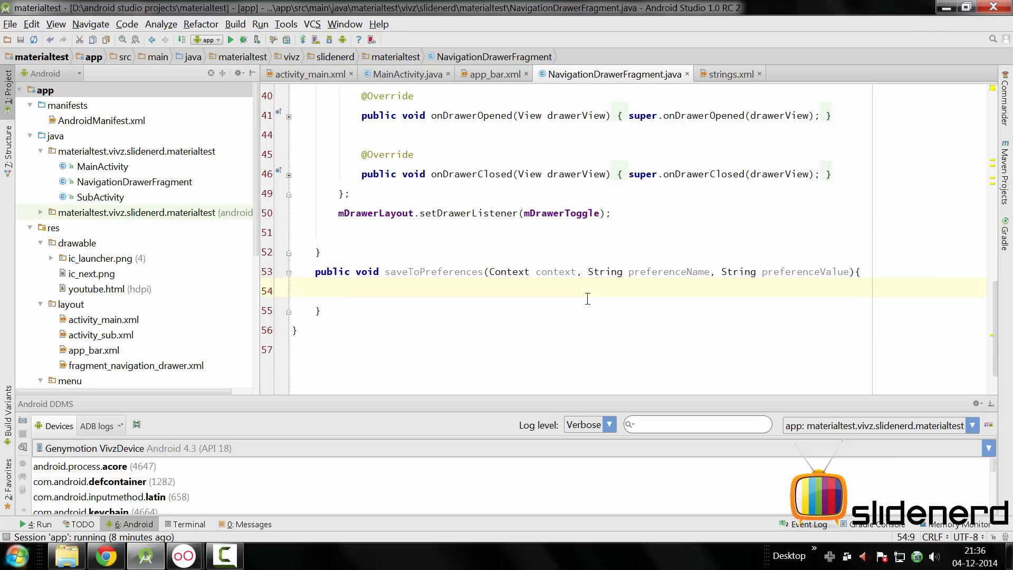
{"action": "type", "text": "SharedPreferences sharedPreferences=context.getSharedPreferences()"}
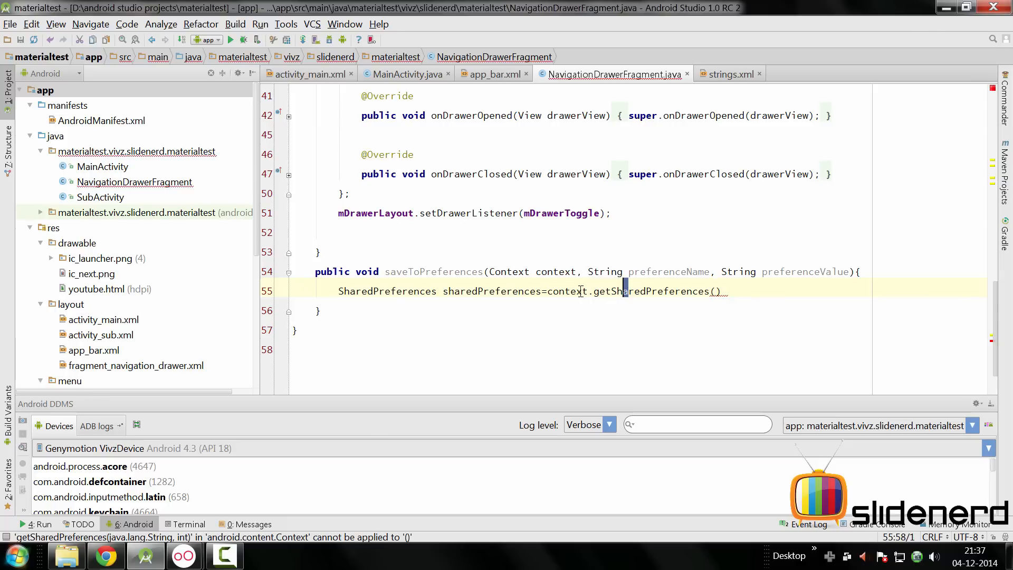
- Add PREF_FILE_NAME="testpref" constant and pass PREF_FILE_NAME, Context.MODE_PRIVATE to getSharedPreferences
{"action": "double_click", "coordinate": [627, 291]}
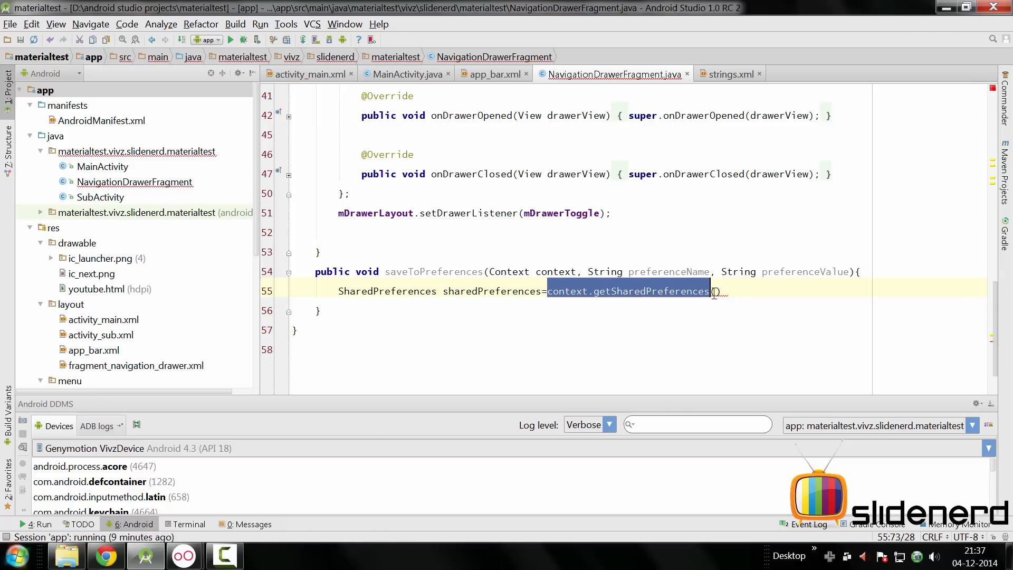
{"action": "left_click", "coordinate": [717, 291]}
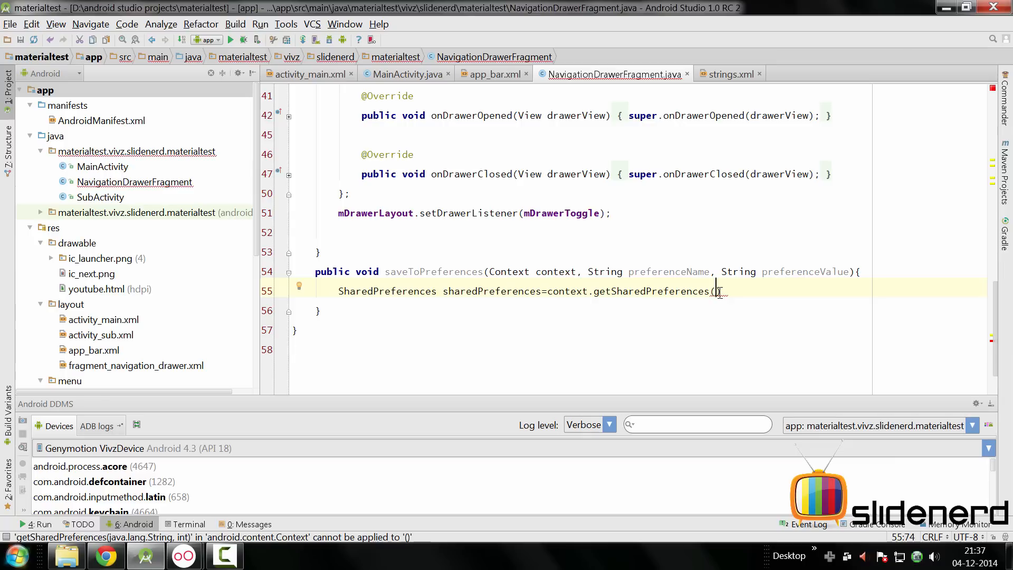
{"action": "scroll", "scroll_direction": "up", "scroll_amount": 3}
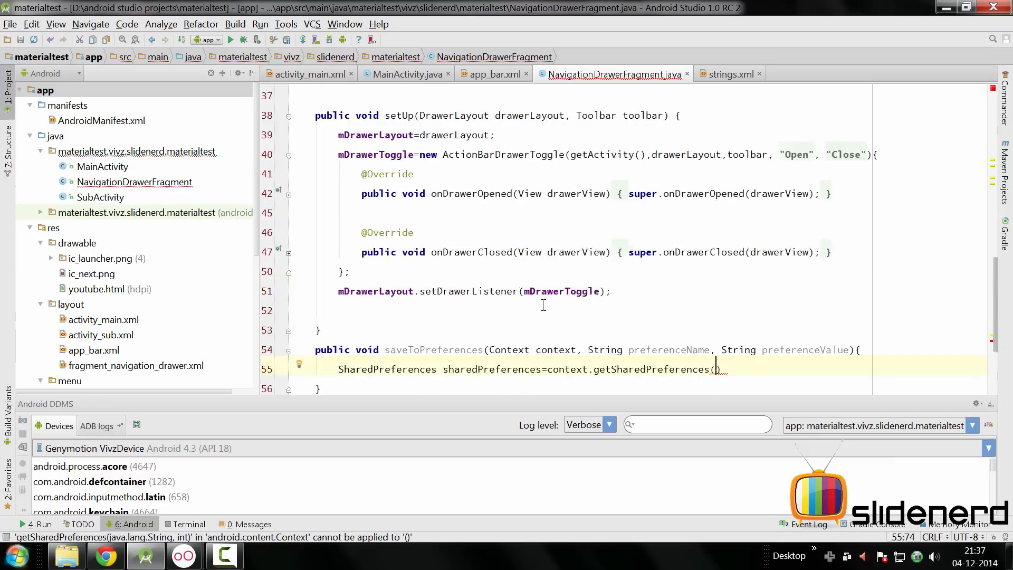
{"action": "scroll", "scroll_direction": "up", "scroll_amount": 3}
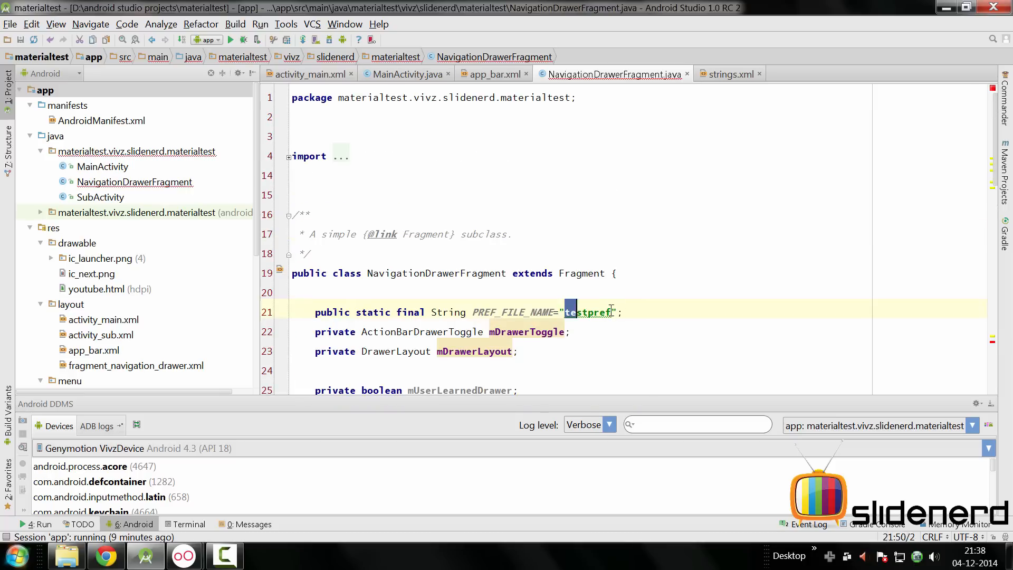
{"action": "scroll", "scroll_direction": "down", "scroll_amount": 3}
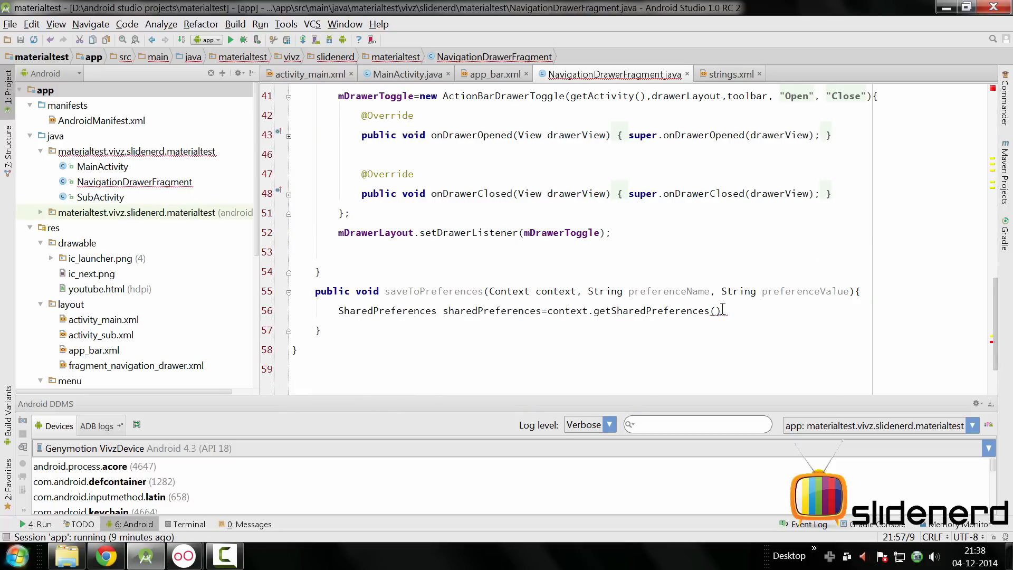
{"action": "type", "text": "PREF_FILE_NAME, Contex"}
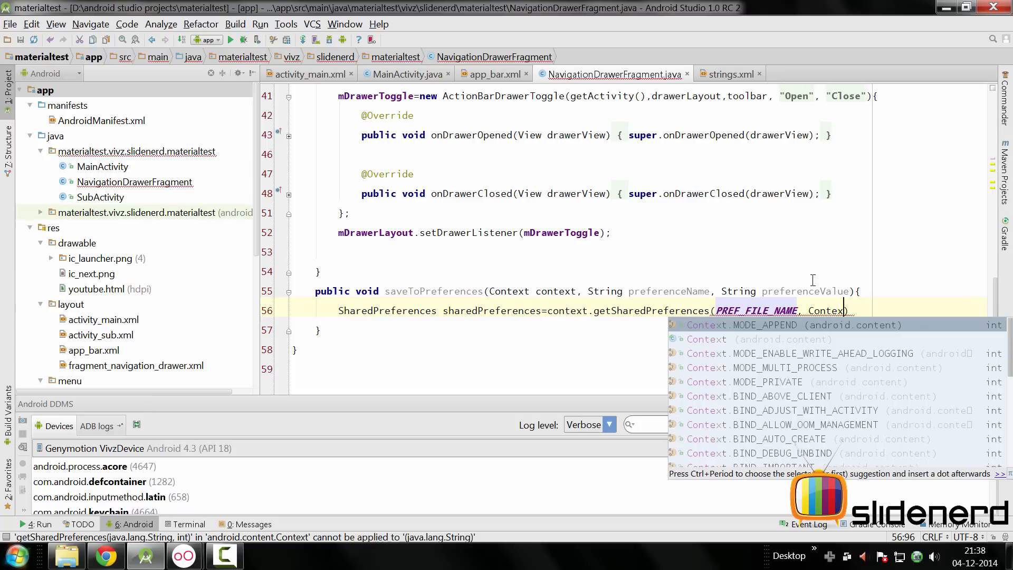
{"action": "type", "text": ".MODE_PRIVATE"}
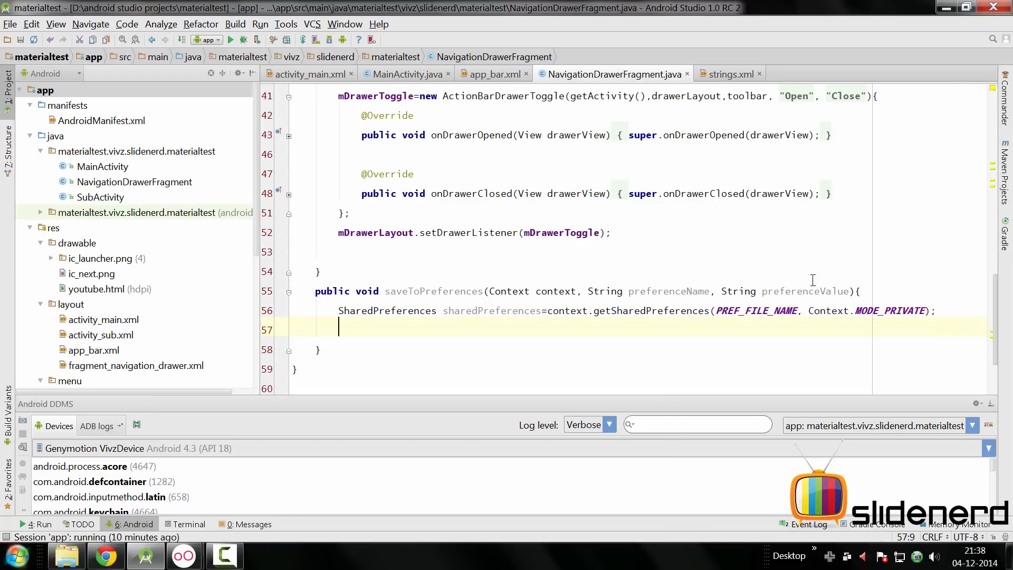
- Get an editor and call editor.putString(preferenceName, preferenceValue)
{"action": "type", "text": "sharedPreferences.edit();"}
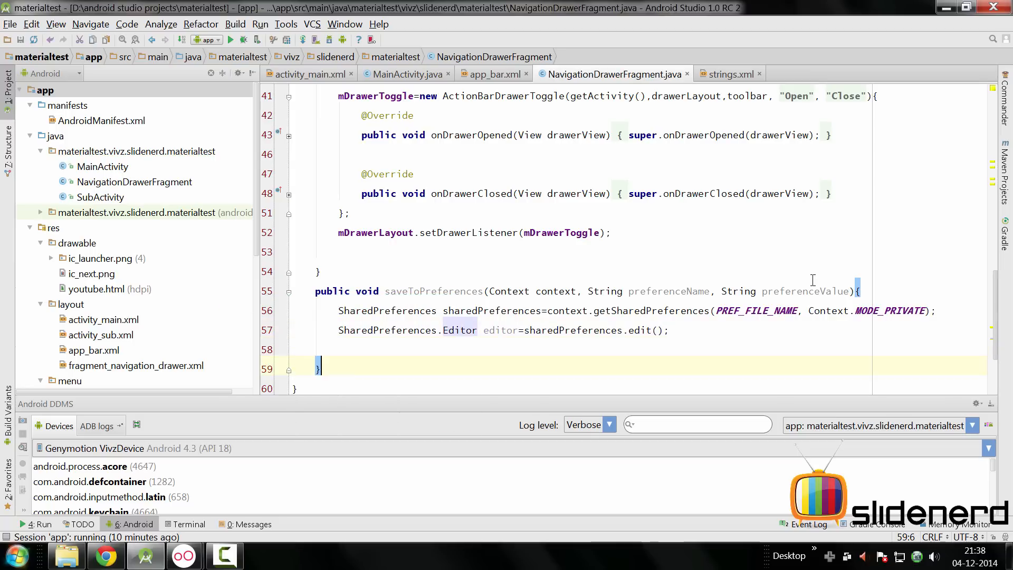
{"action": "type", "text": "editor"}
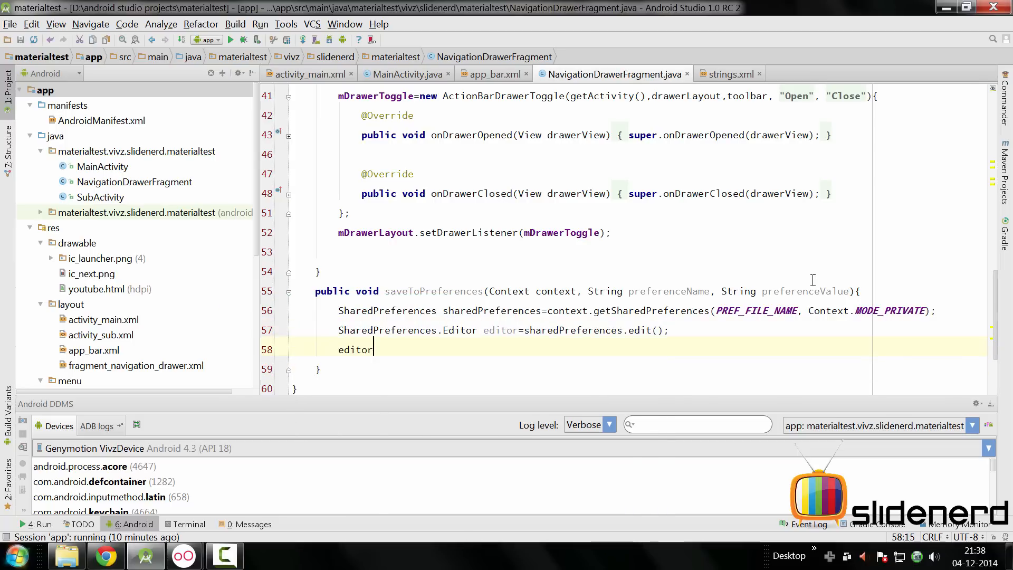
{"action": "type", "text": ".putString("}
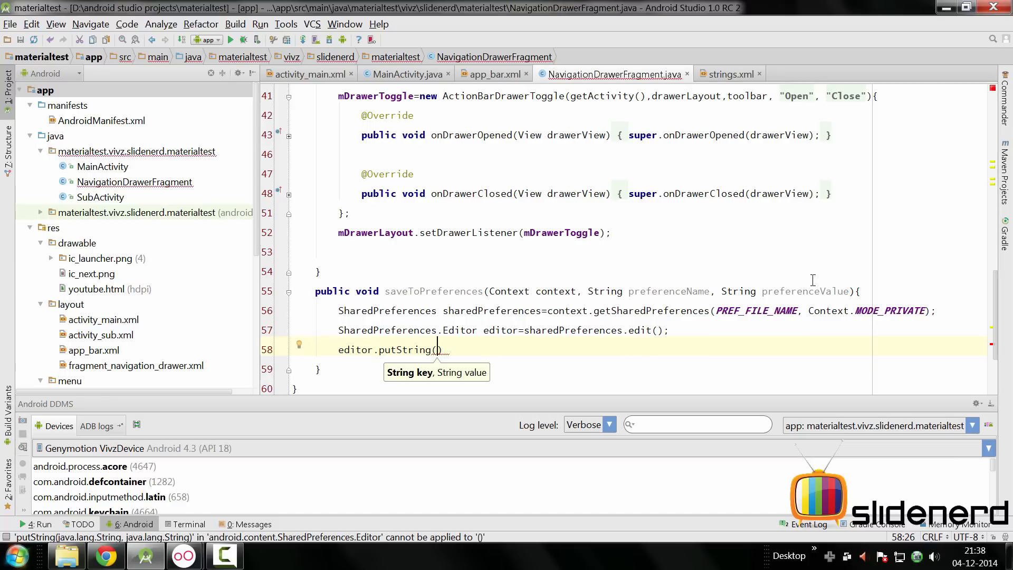
{"action": "type", "text": "preferenceName,"}
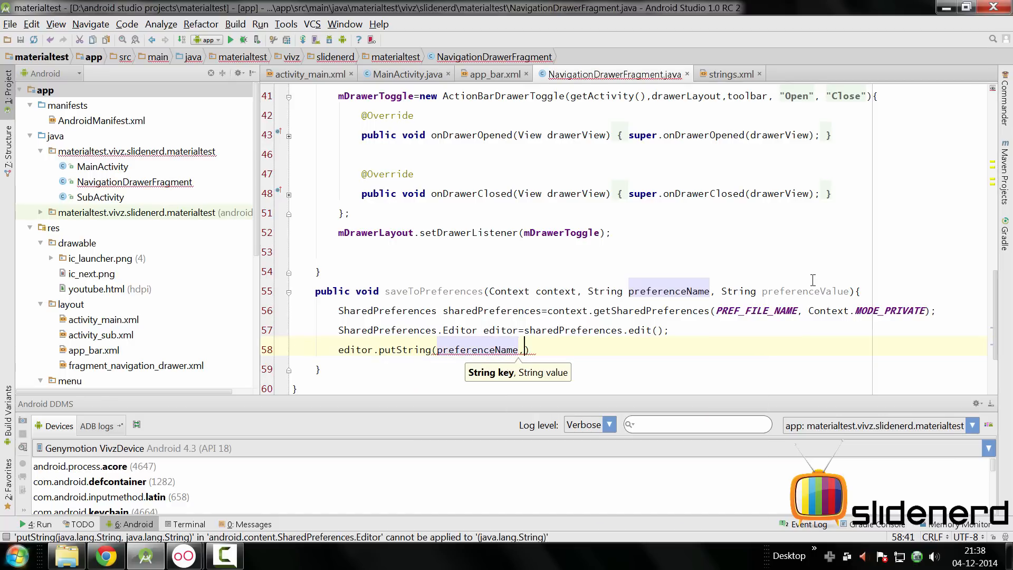
{"action": "type", "text": "preferenceValue);"}
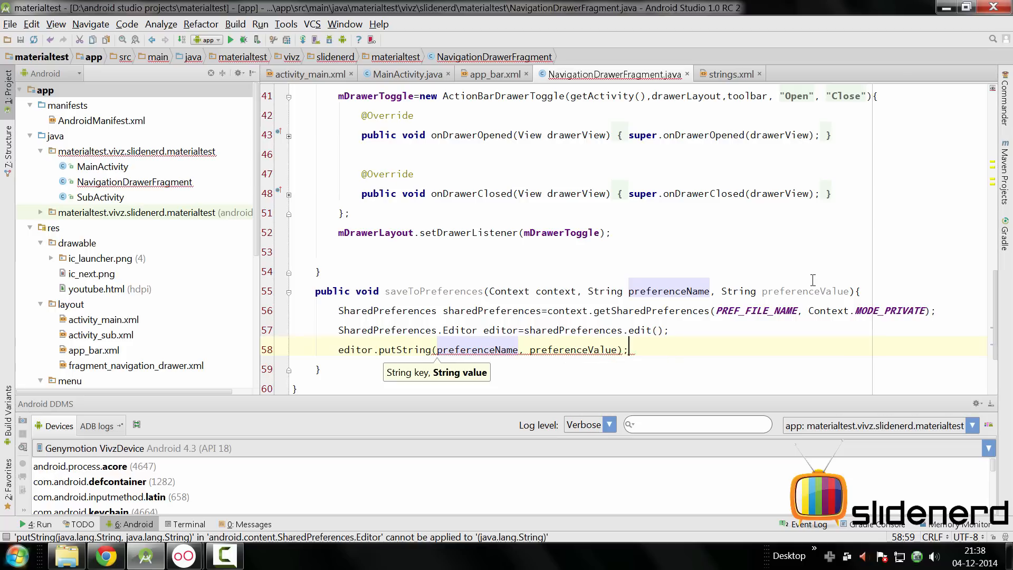
- End saveToPreferences with editor.commit() and select that line
{"action": "type", "text": "editor.commit()"}
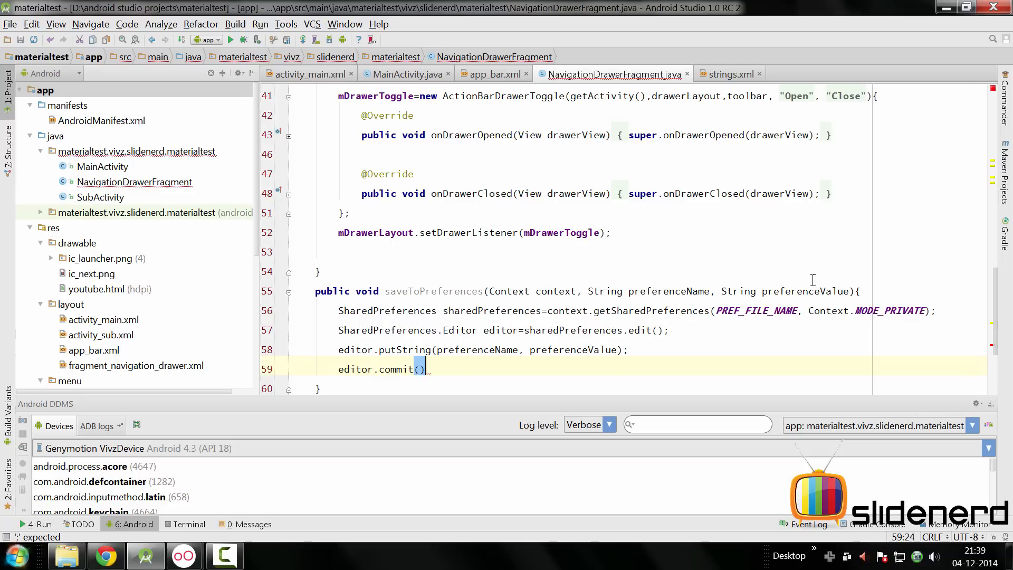
{"action": "type", "text": ";"}
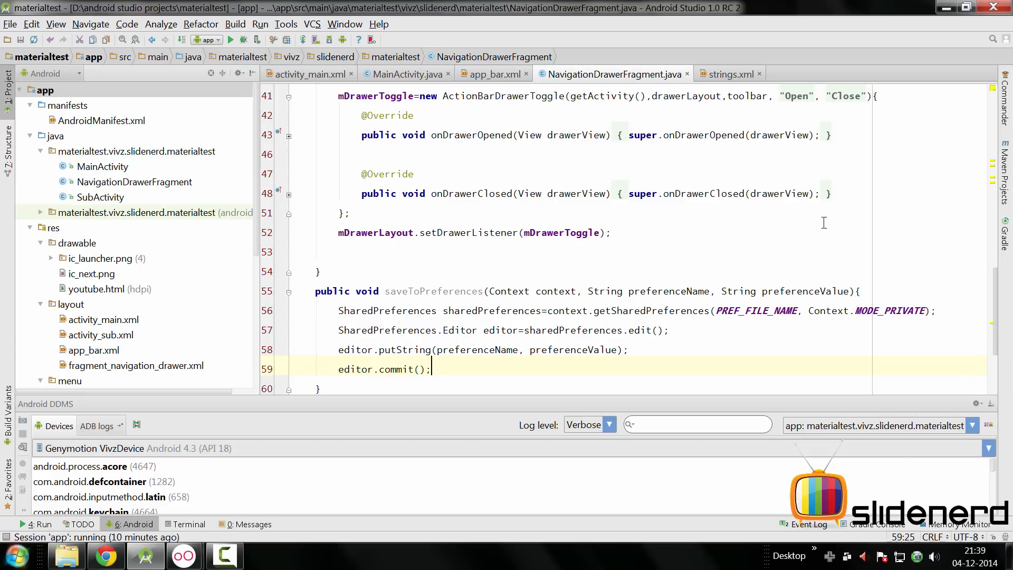
{"action": "triple_click", "coordinate": [381, 369]}
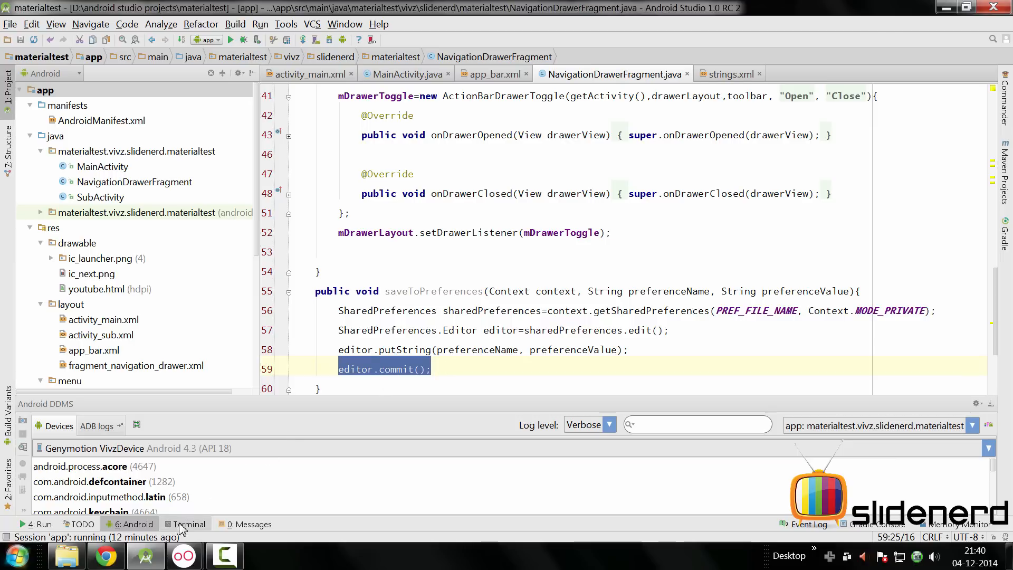
- Read the SharedPreferences.Editor apply() versus commit() documentation in Chrome, then return to the code
{"action": "left_click", "coordinate": [106, 556]}
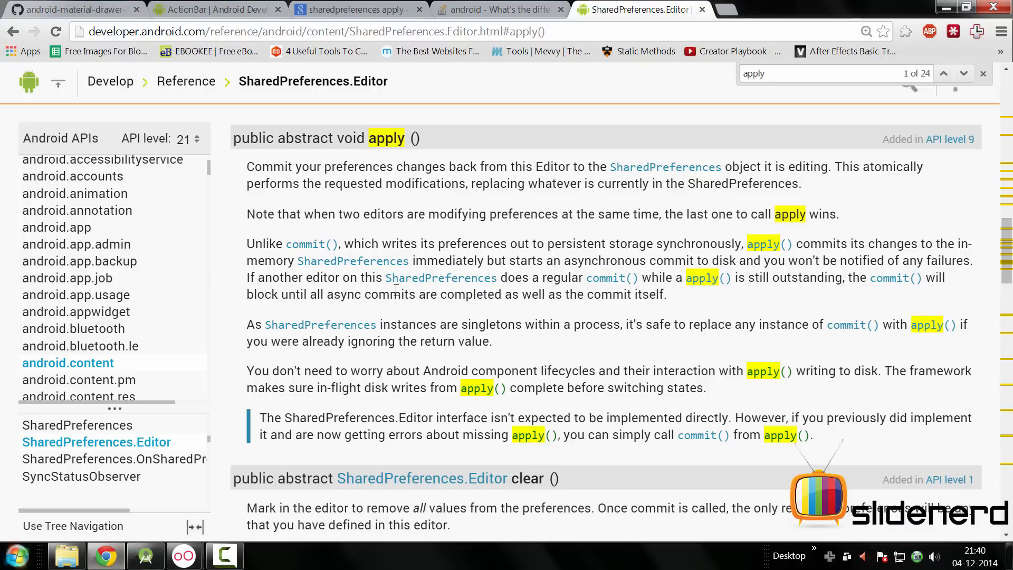
{"action": "mouse_move", "coordinate": [354, 260]}
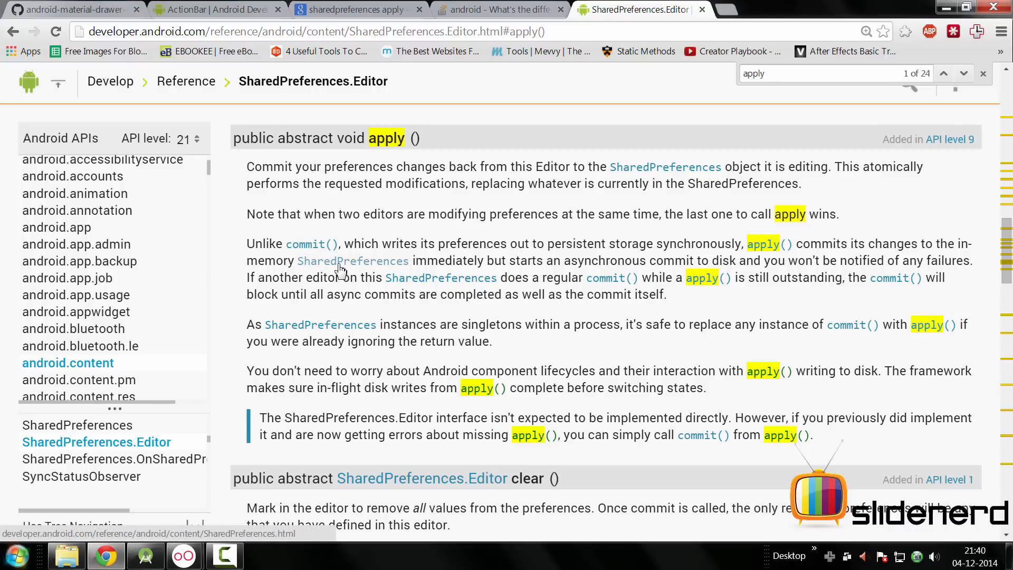
{"action": "mouse_move", "coordinate": [365, 277]}
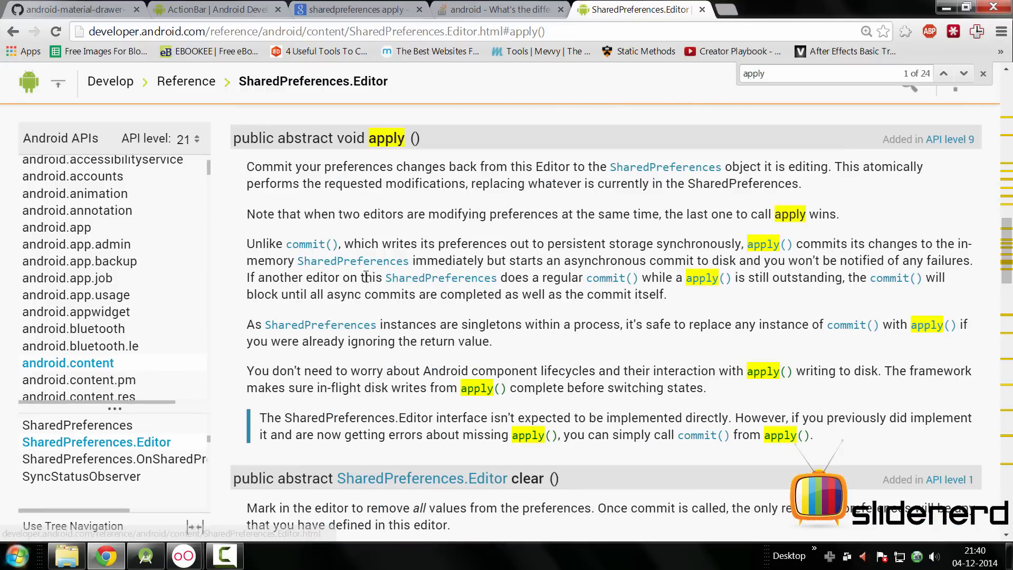
{"action": "double_click", "coordinate": [385, 138]}
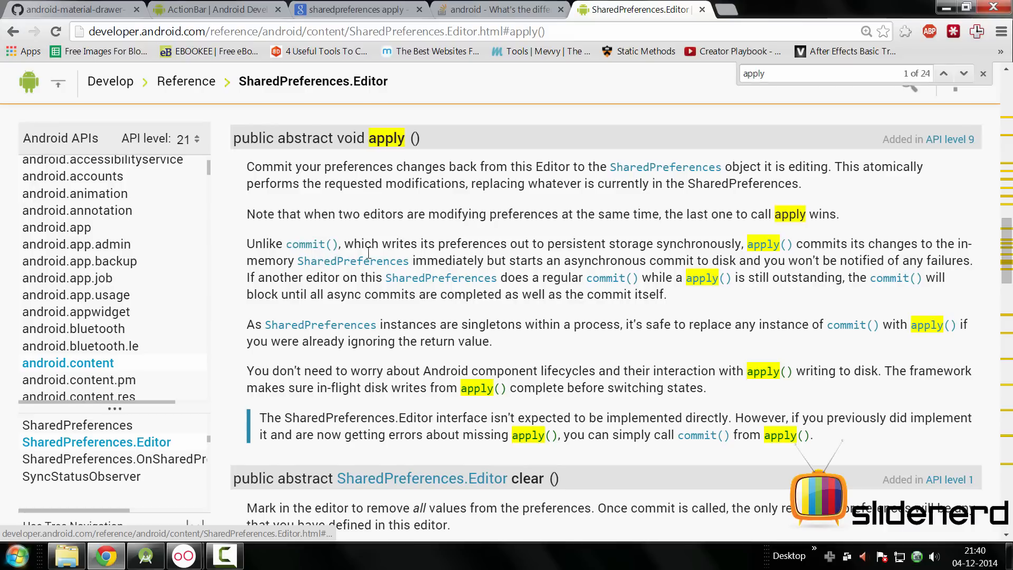
{"action": "mouse_move", "coordinate": [595, 251]}
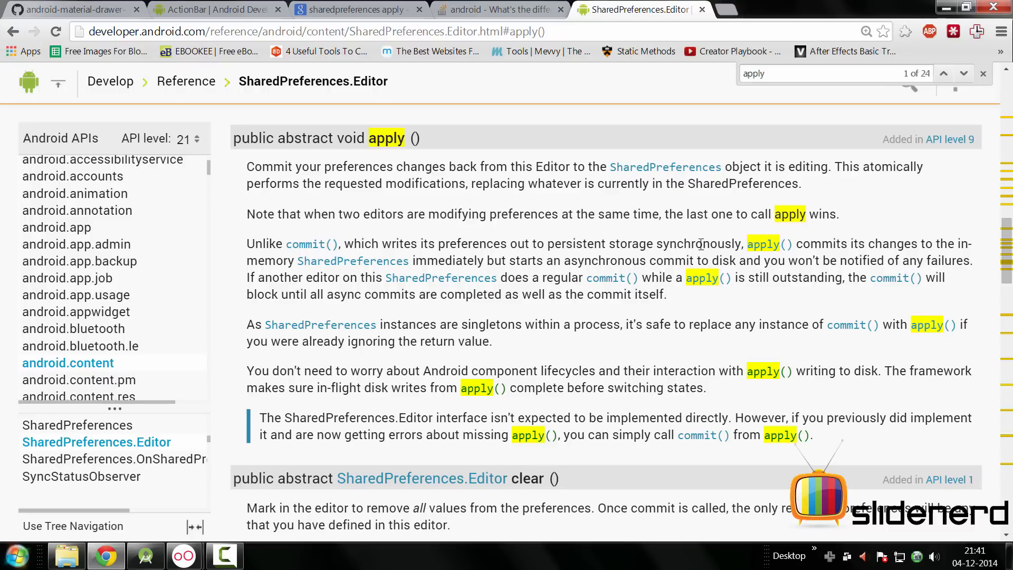
{"action": "mouse_move", "coordinate": [769, 245]}
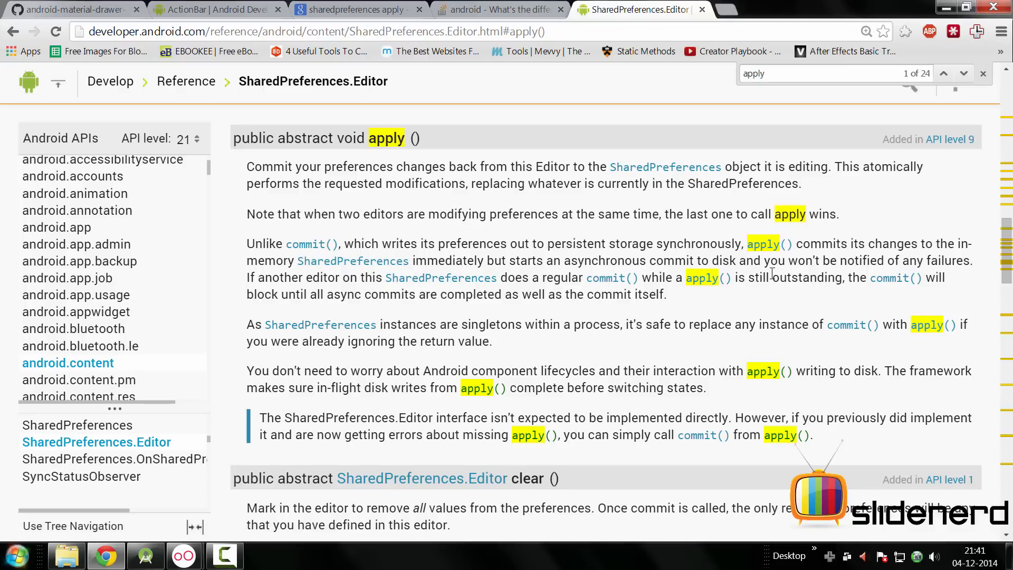
{"action": "mouse_move", "coordinate": [768, 251]}
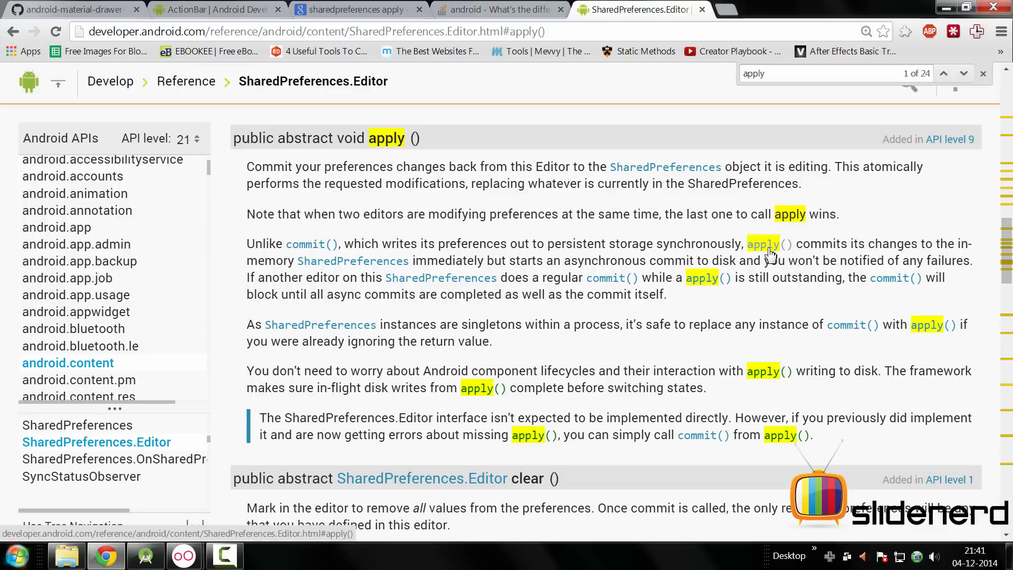
{"action": "mouse_move", "coordinate": [896, 279]}
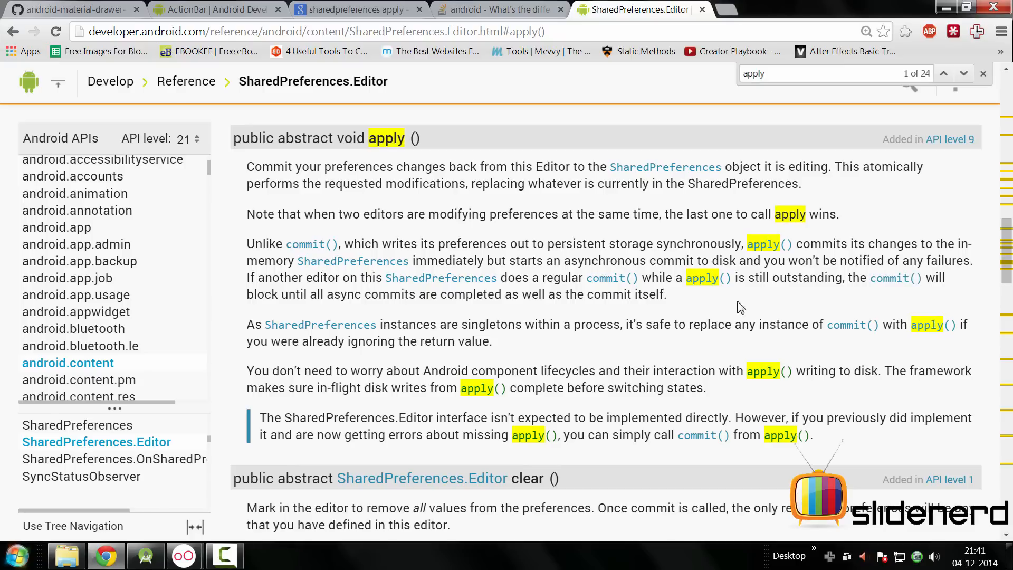
{"action": "left_click", "coordinate": [223, 555]}
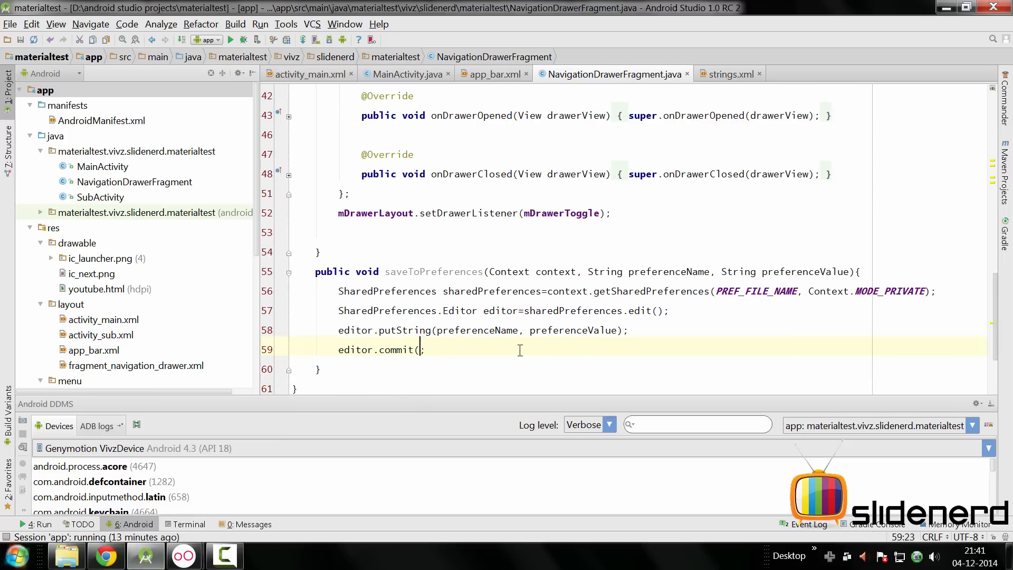
- Replace commit() with editor.apply() and make saveToPreferences static
{"action": "type", "text": "apply();"}
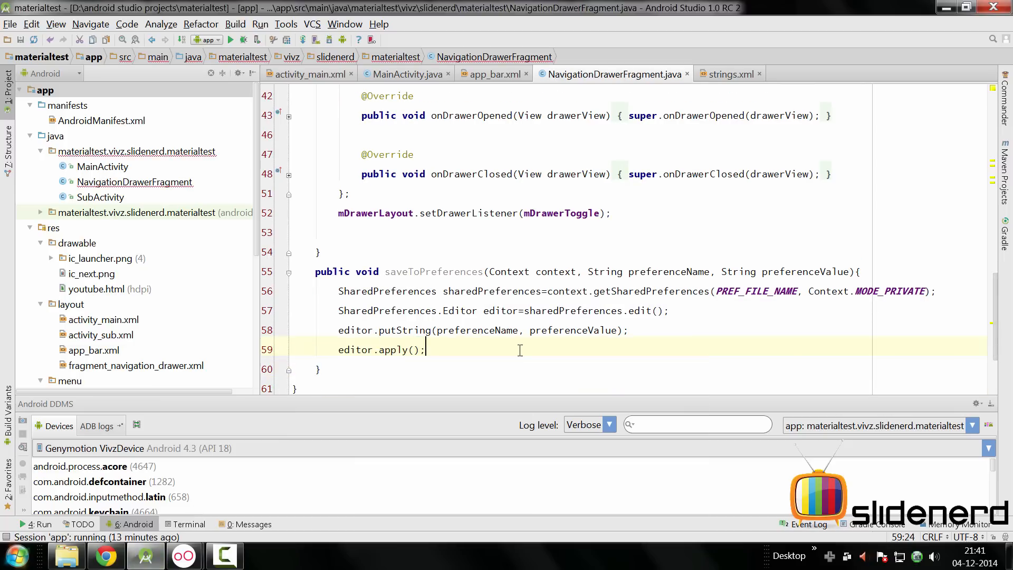
{"action": "left_click", "coordinate": [515, 312]}
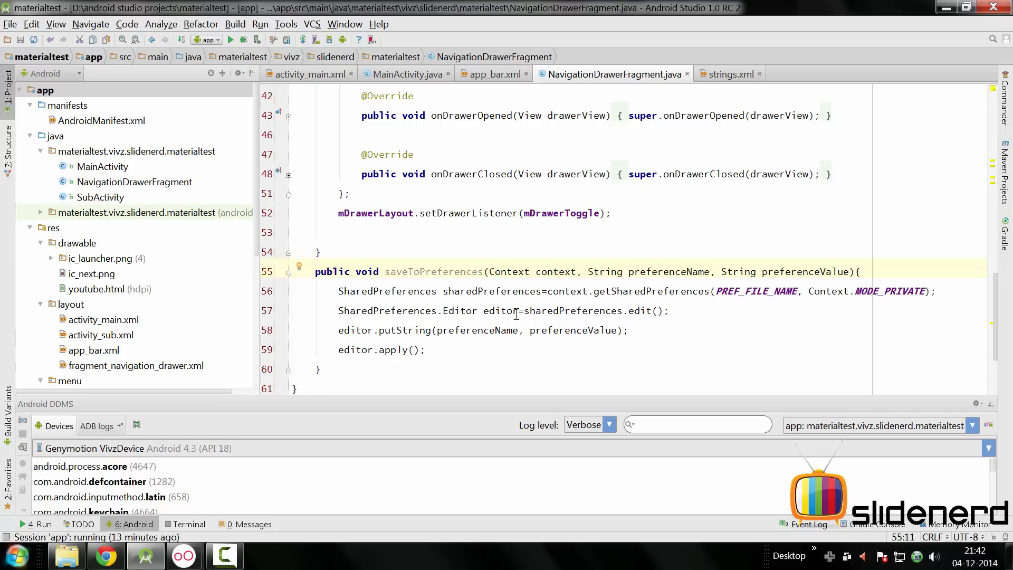
{"action": "mouse_move", "coordinate": [336, 308]}
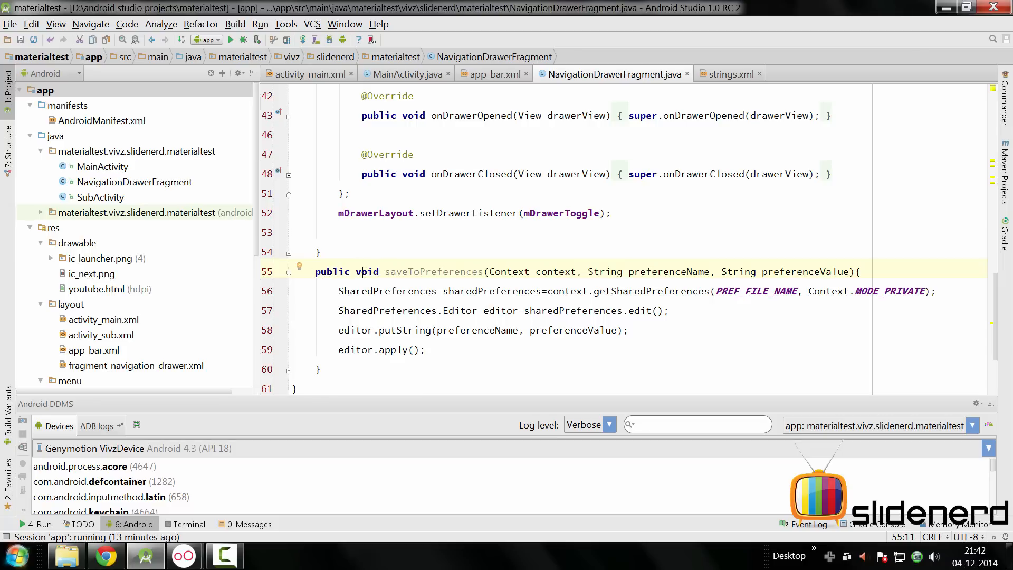
{"action": "type", "text": "stat"}
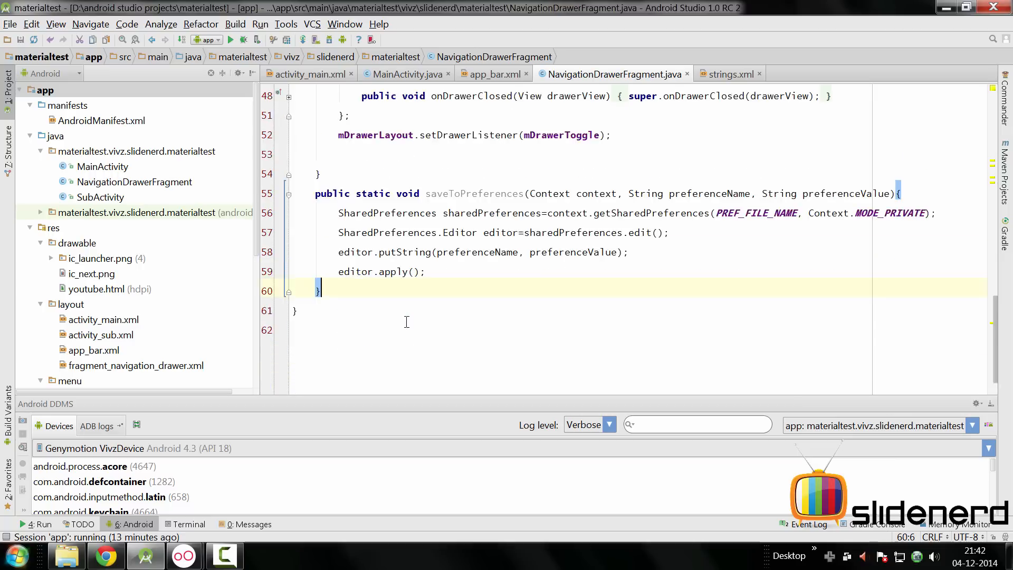
{"action": "scroll", "scroll_direction": "up", "scroll_amount": 3}
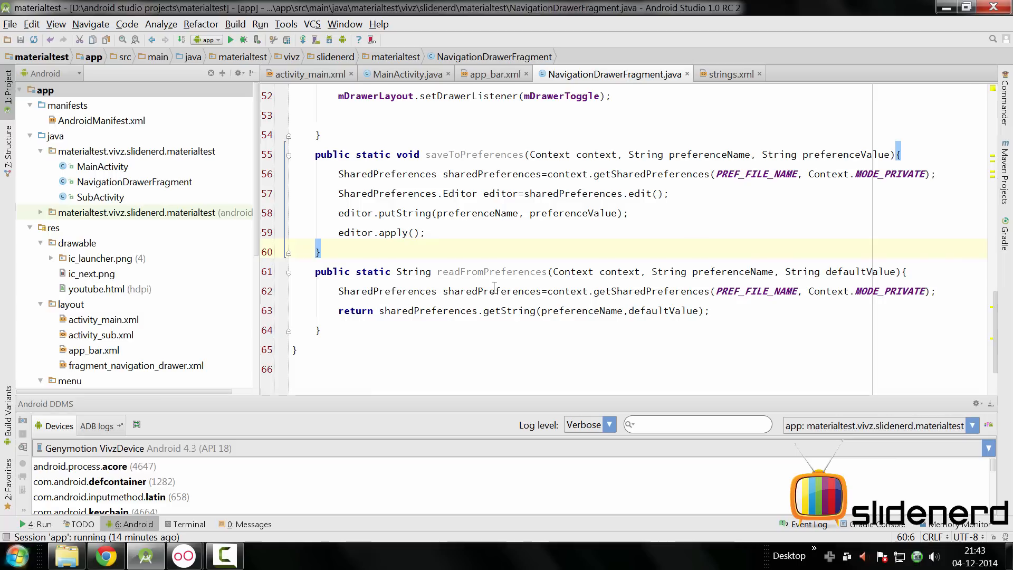
- Review readFromPreferences' static keyword and String return type, returning getString(preferenceName, defaultValue)
{"action": "double_click", "coordinate": [377, 272]}
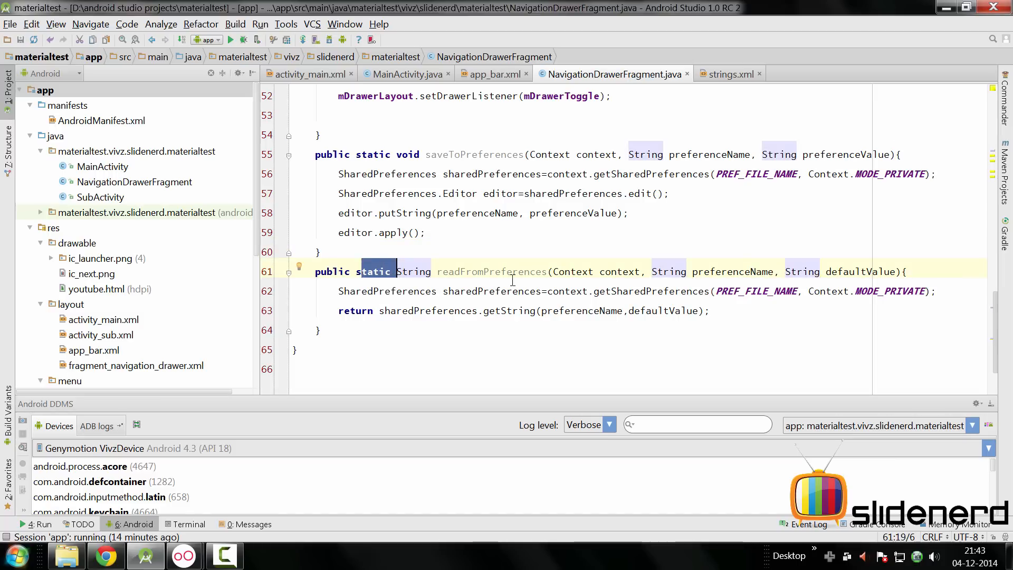
{"action": "left_click", "coordinate": [670, 272]}
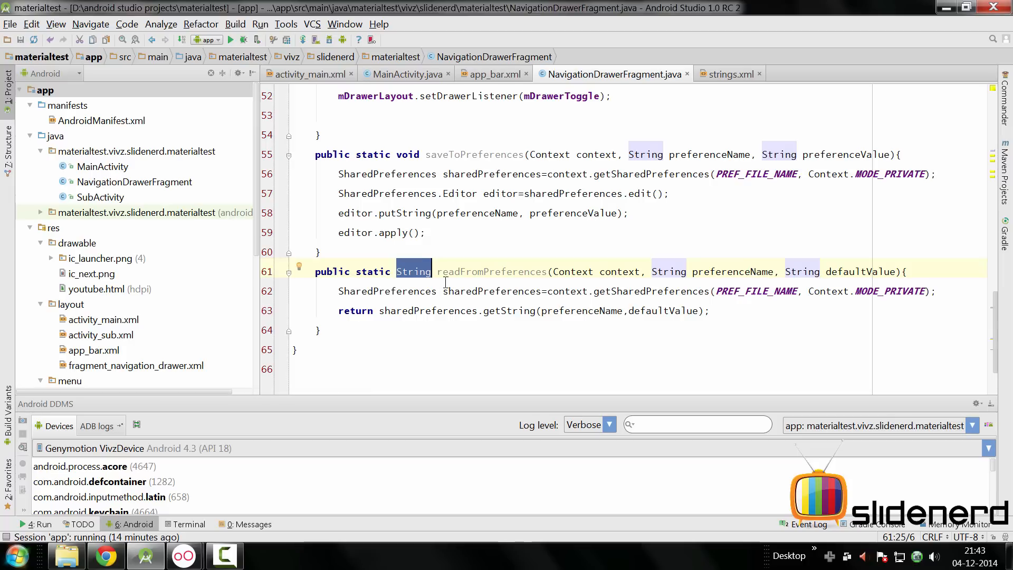
{"action": "scroll", "scroll_direction": "up", "scroll_amount": 3}
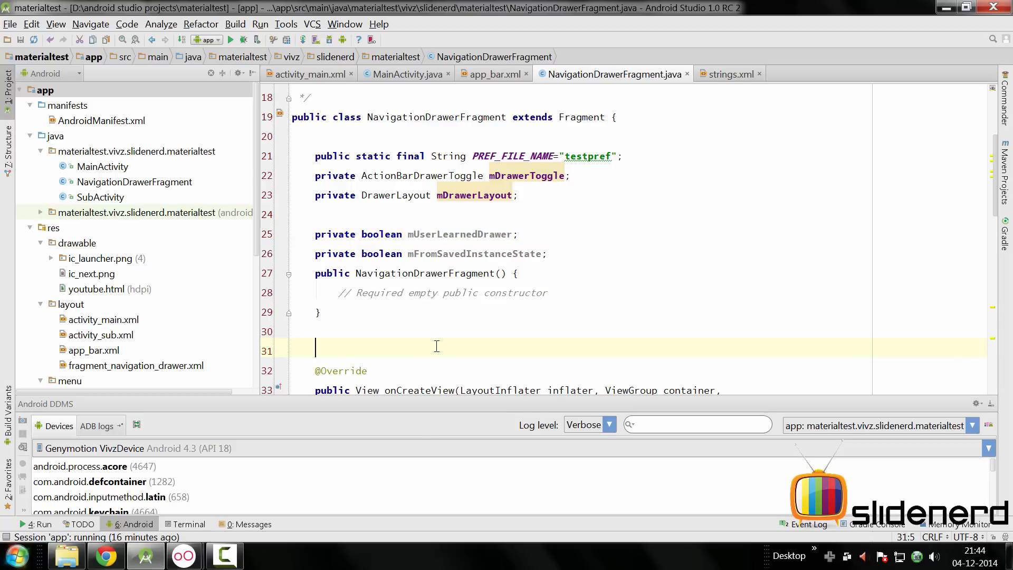
- Generate the onCreate override calling super.onCreate(savedInstanceState) via autocomplete from 'on'
{"action": "type", "text": "on"}
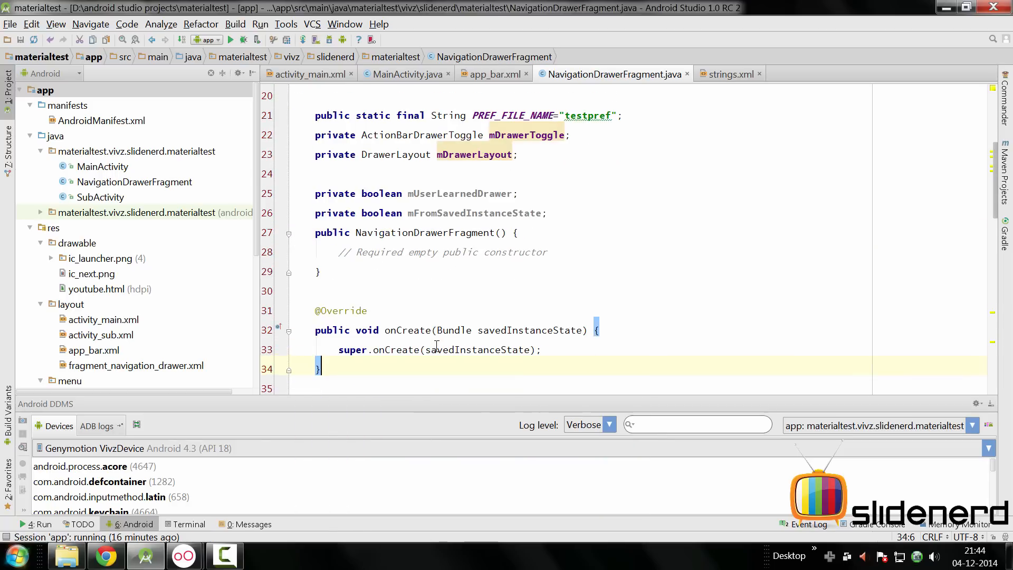
{"action": "scroll", "scroll_direction": "down", "scroll_amount": 3}
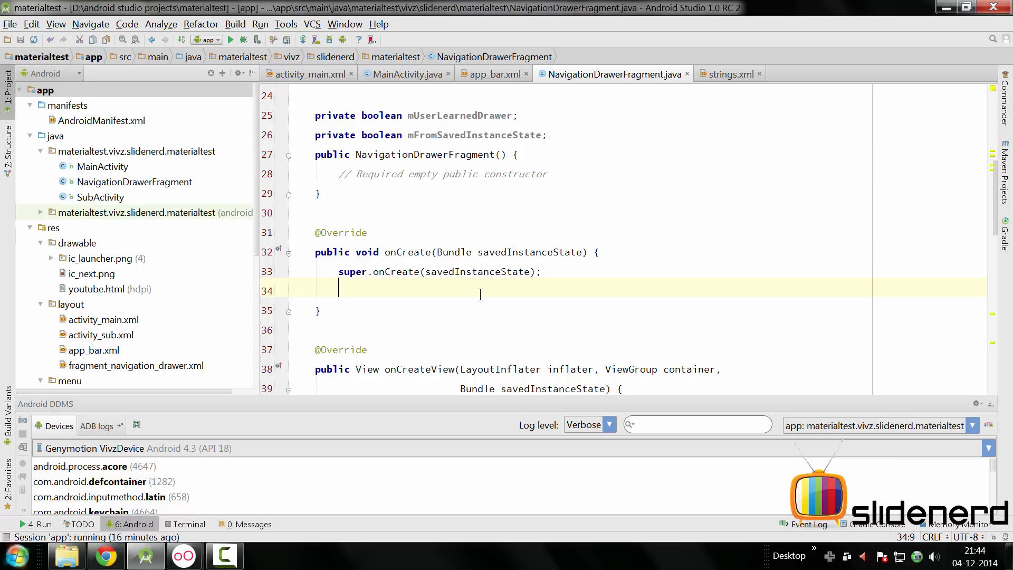
{"action": "mouse_move", "coordinate": [354, 292]}
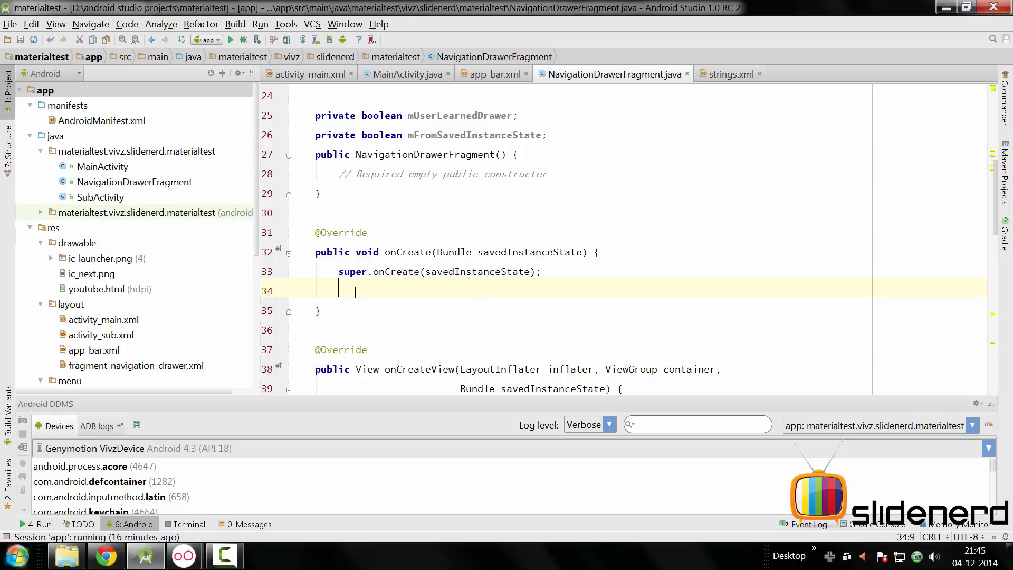
{"action": "scroll", "scroll_direction": "up", "scroll_amount": 3}
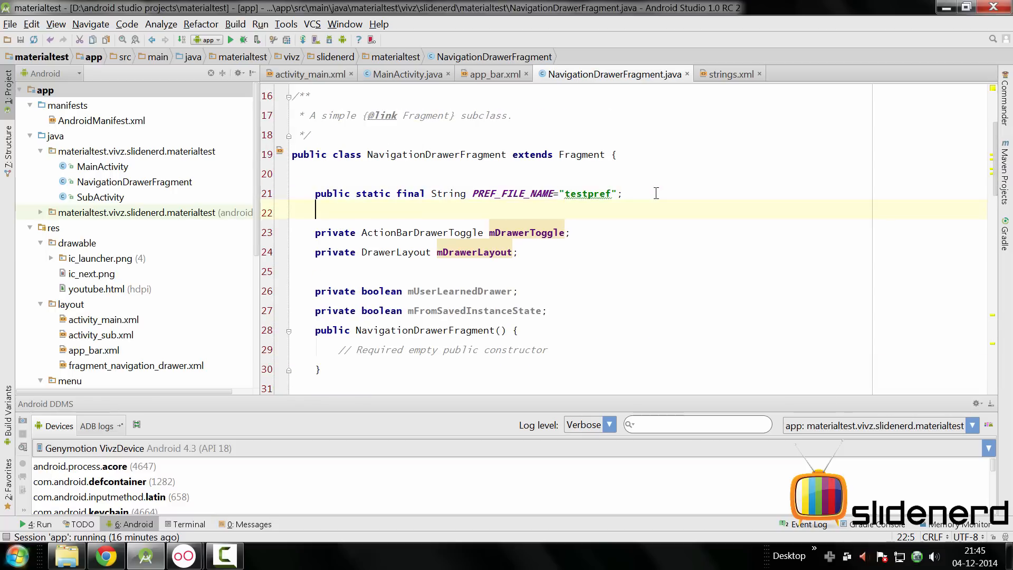
- Declare public static final String KEY_USER_LEARNED_DRAWER = "user_learned_drawer" below PREF_FILE_NAME
{"action": "type", "text": "public static final String KEY_USER_LEARNED_DRAWER=\"user_learned_drawer\";"}
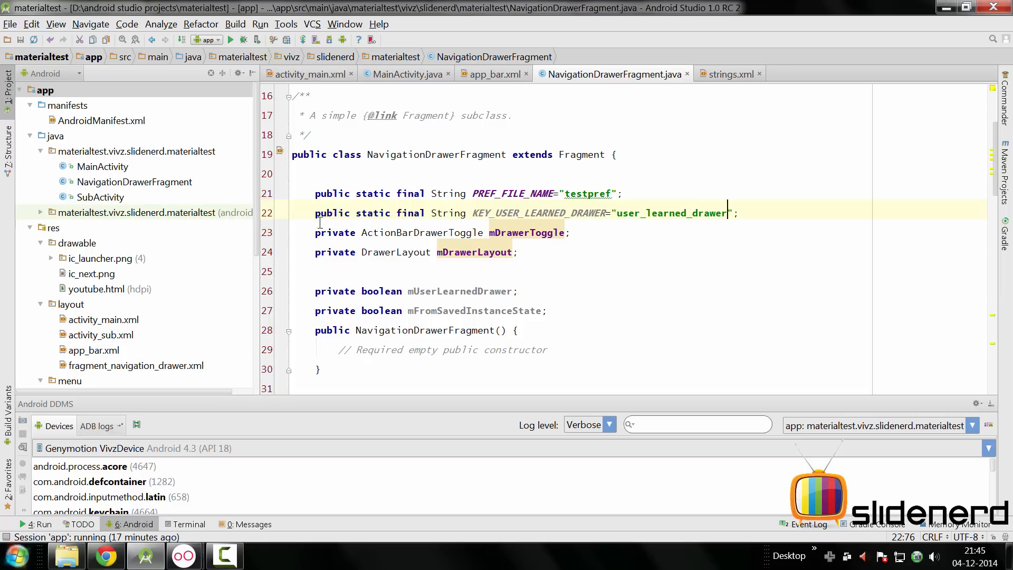
{"action": "left_click", "coordinate": [740, 212]}
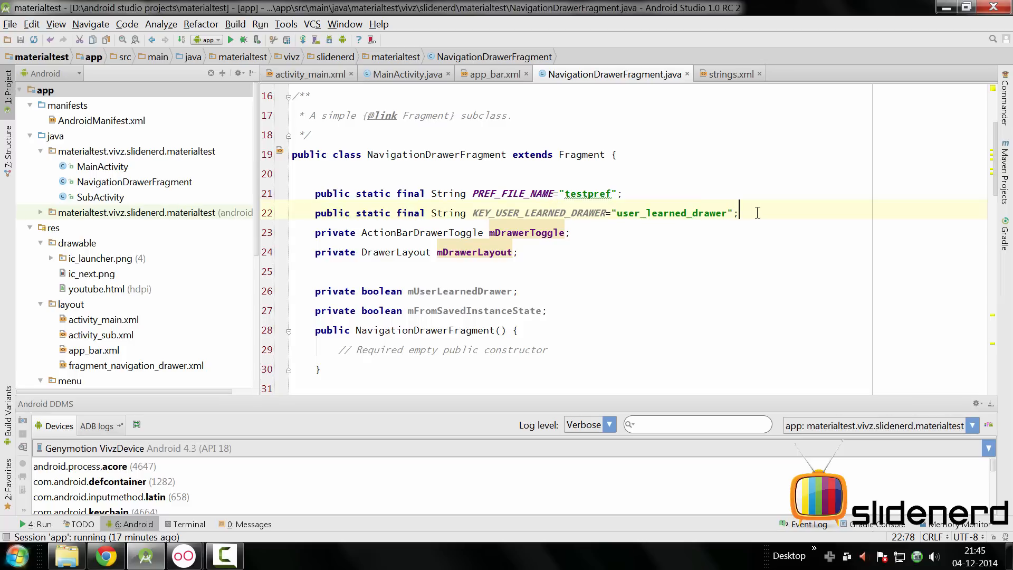
- Assign mUserLearnedDrawer from readFromPreferences(getActivity(), KEY_USER_LEARNED_DRAWER, "false") in onCreate
{"action": "scroll", "scroll_direction": "down", "scroll_amount": 3}
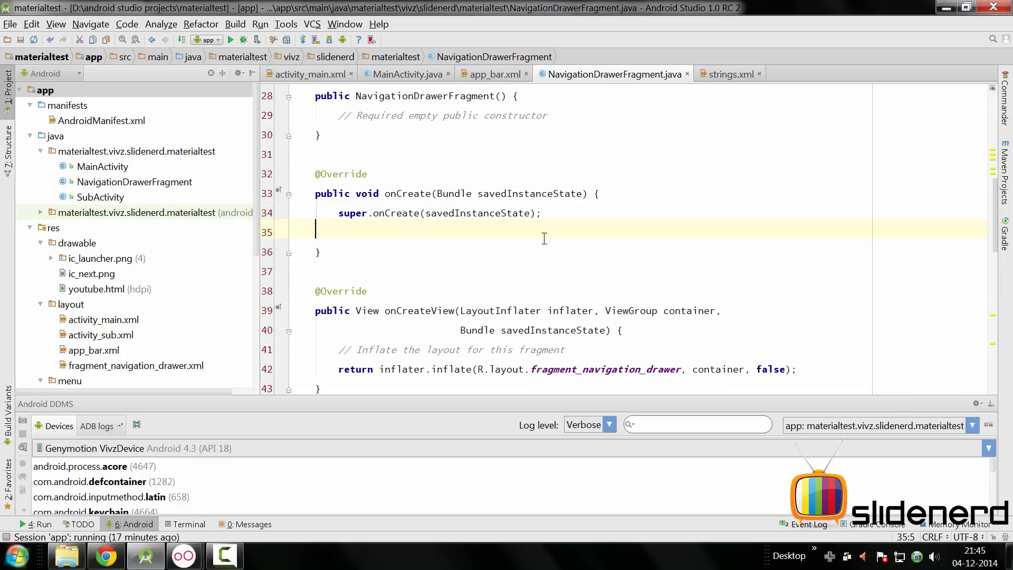
{"action": "type", "text": "readFromPreferences("}
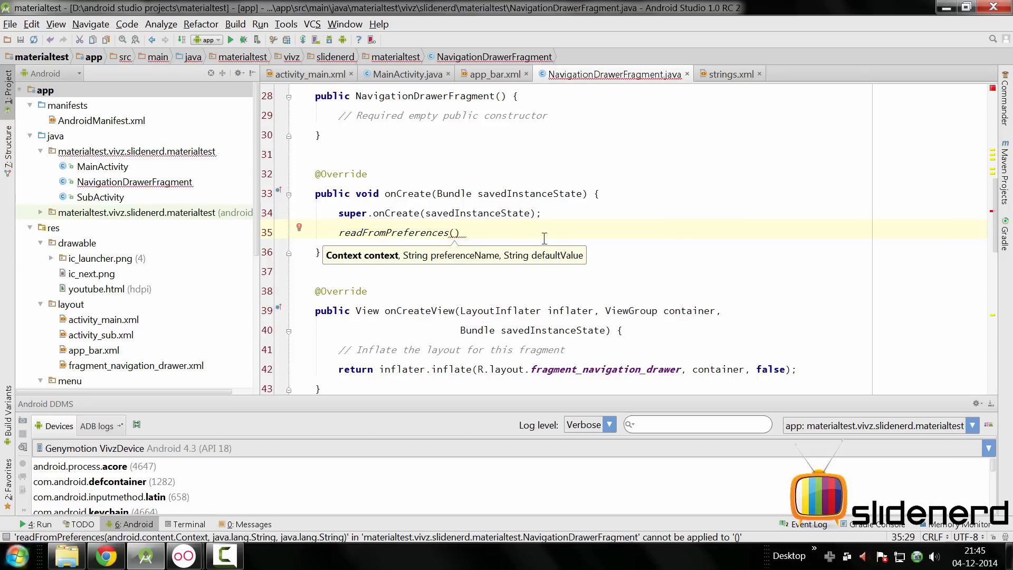
{"action": "type", "text": "getActivity("}
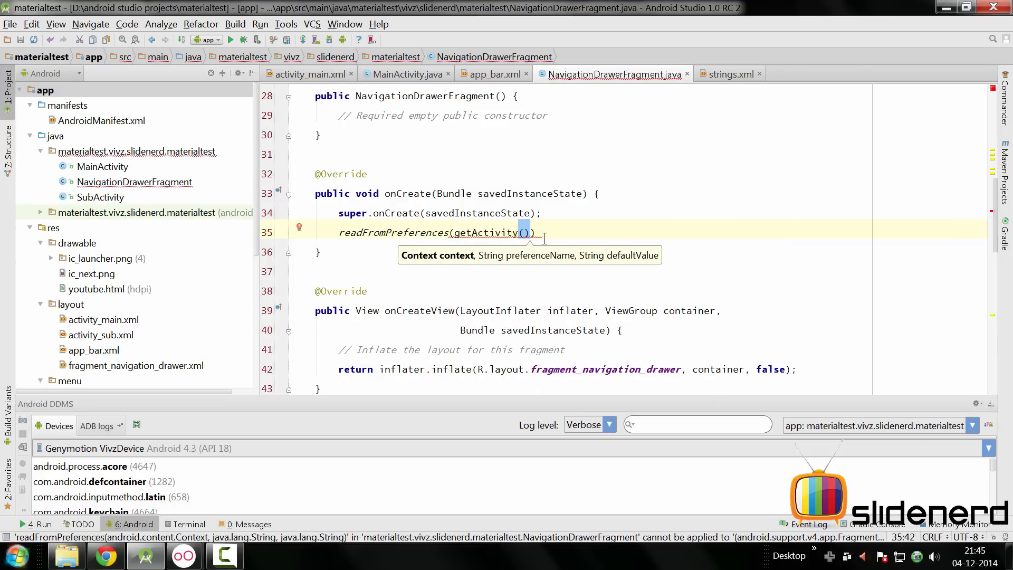
{"action": "type", "text": ","}
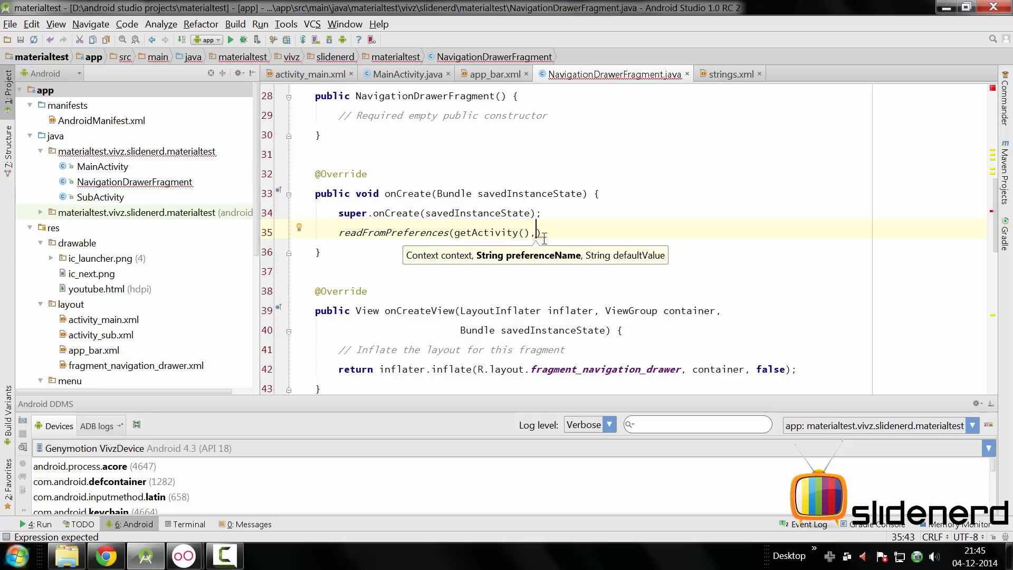
{"action": "type", "text": "KEY_USER_LEARNED_DRAWER,"}
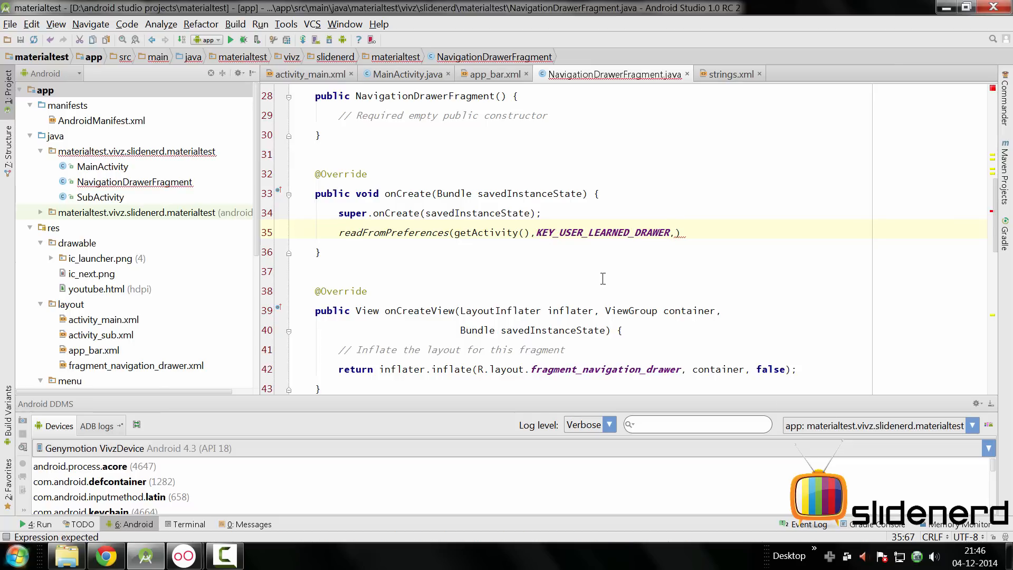
{"action": "type", "text": "\"false\""}
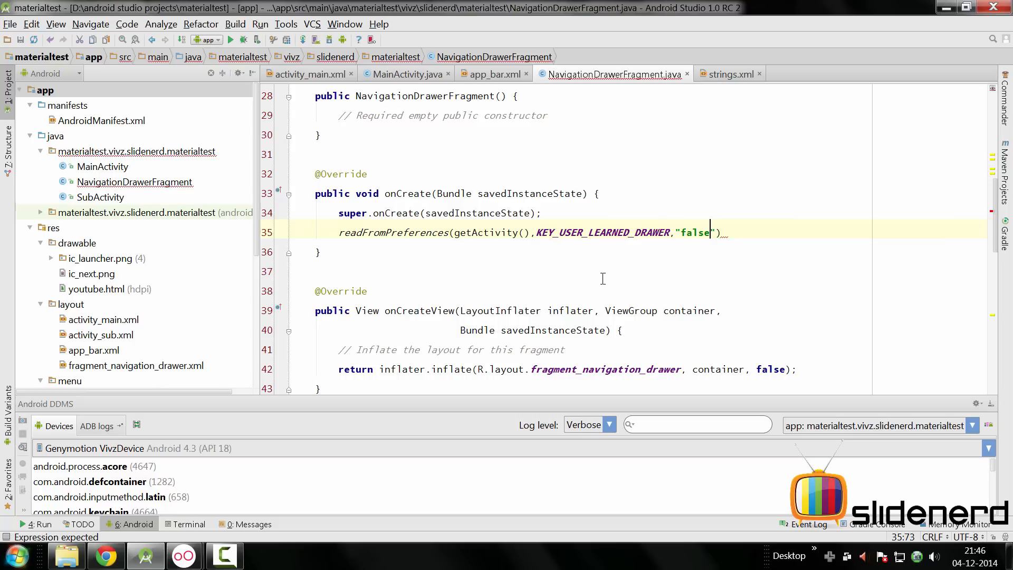
{"action": "type", "text": ";"}
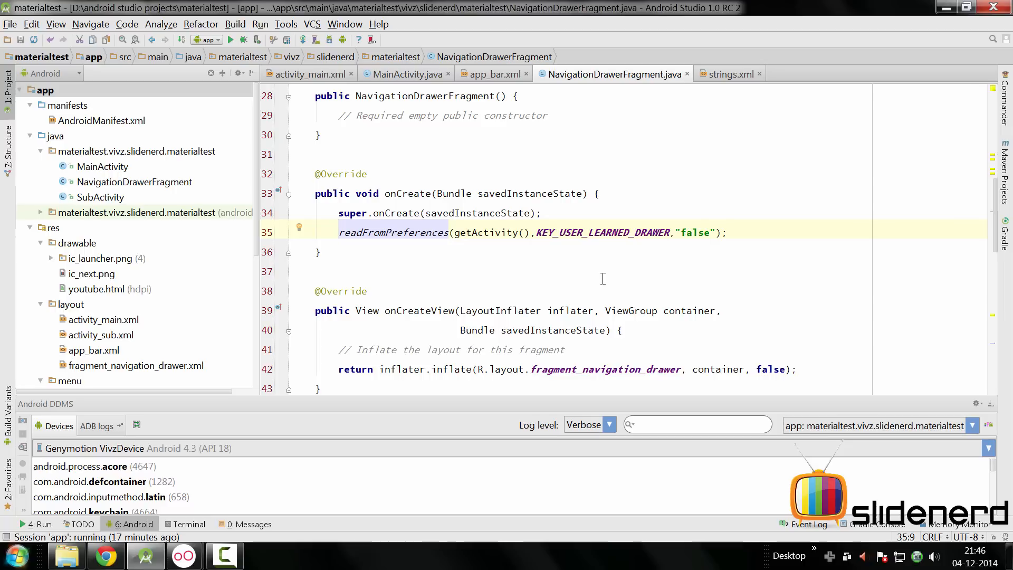
{"action": "type", "text": "mUserLearnedDrawer="}
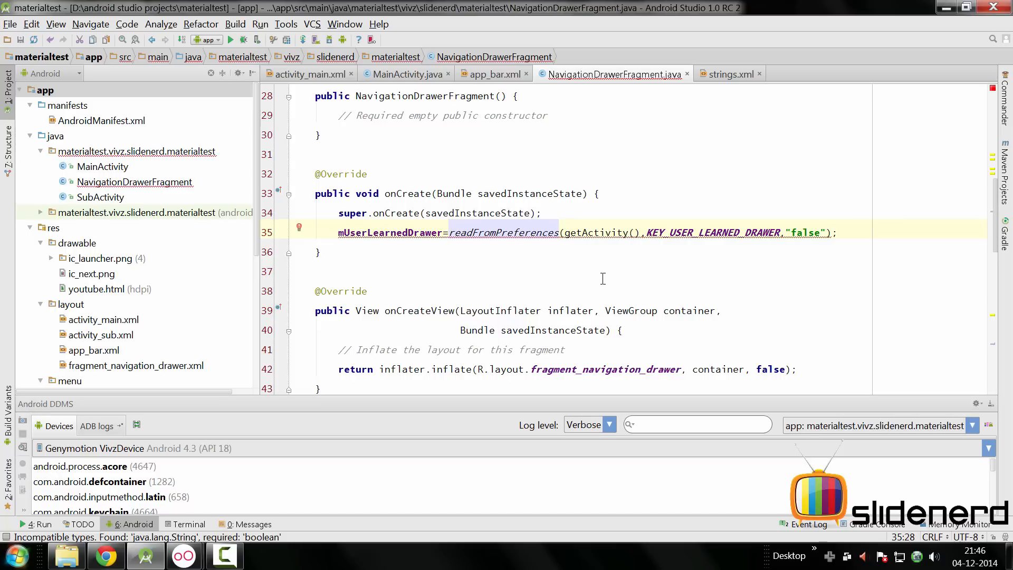
- Wrap the readFromPreferences call in Boolean.valueOf(...)
{"action": "double_click", "coordinate": [502, 233]}
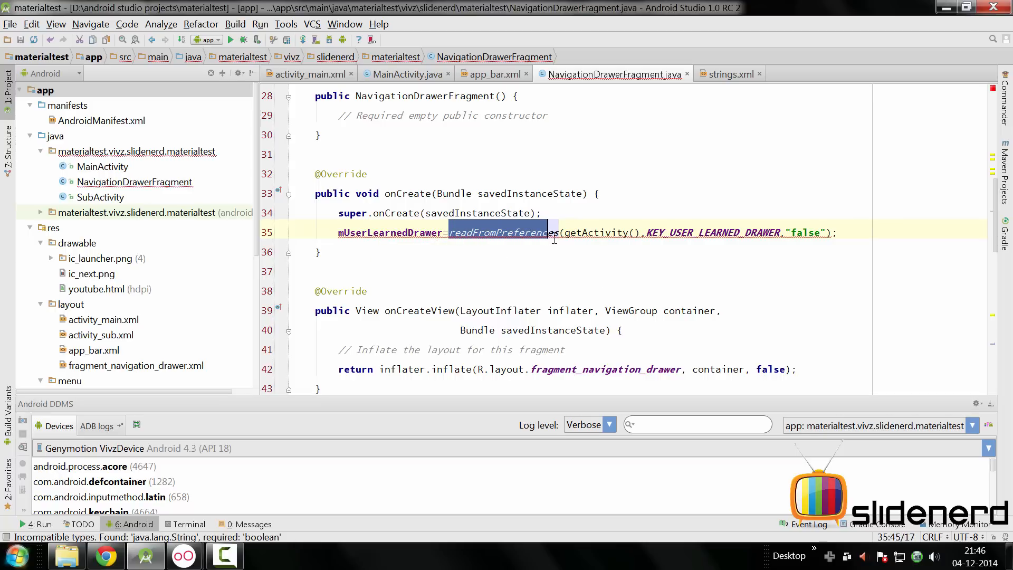
{"action": "left_click", "coordinate": [452, 233]}
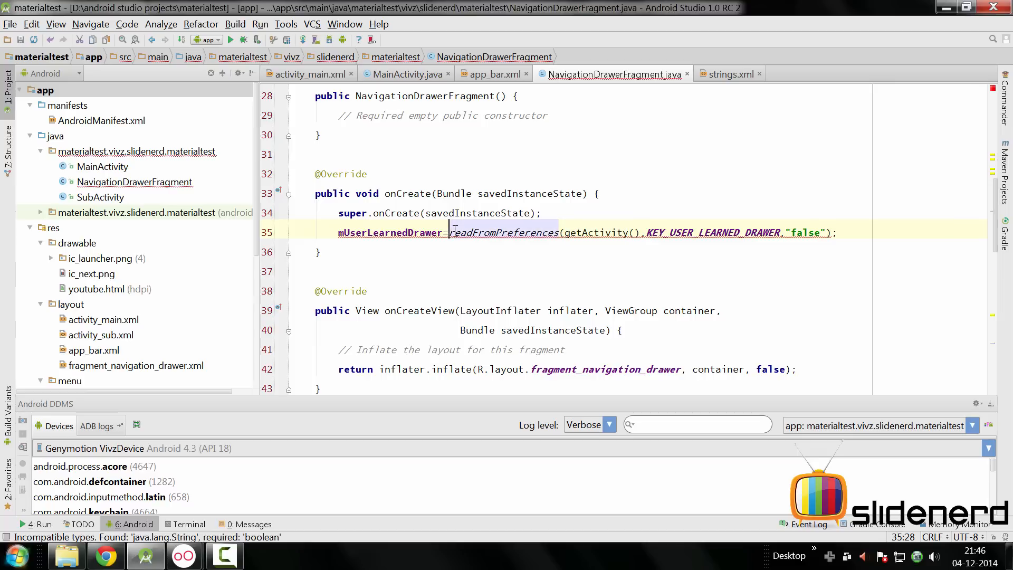
{"action": "type", "text": "Boolean.valueOf();"}
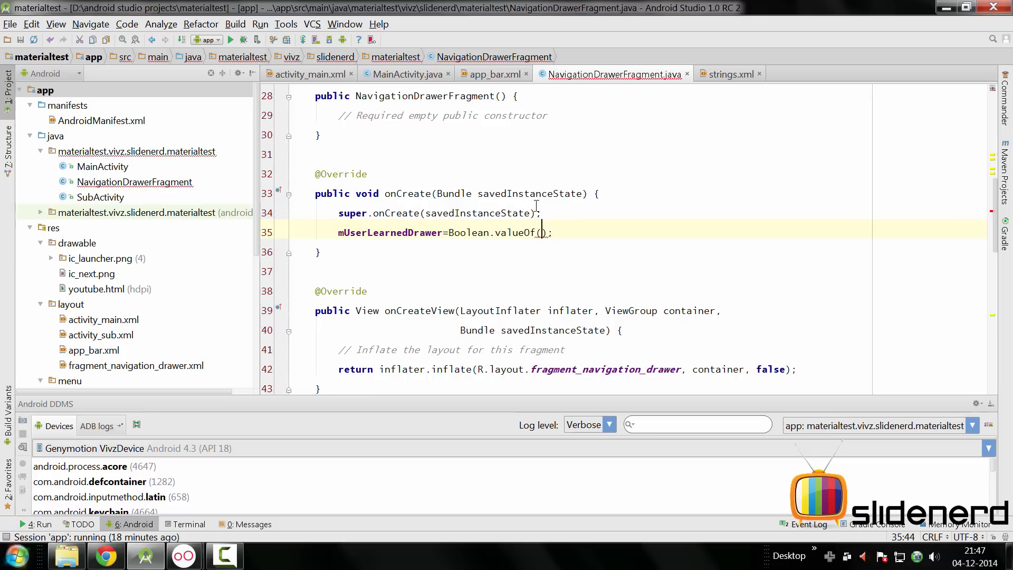
{"action": "type", "text": "readFromPreferences(getActivity(),KEY_USER_LEARNED_DRAWER,\"false\""}
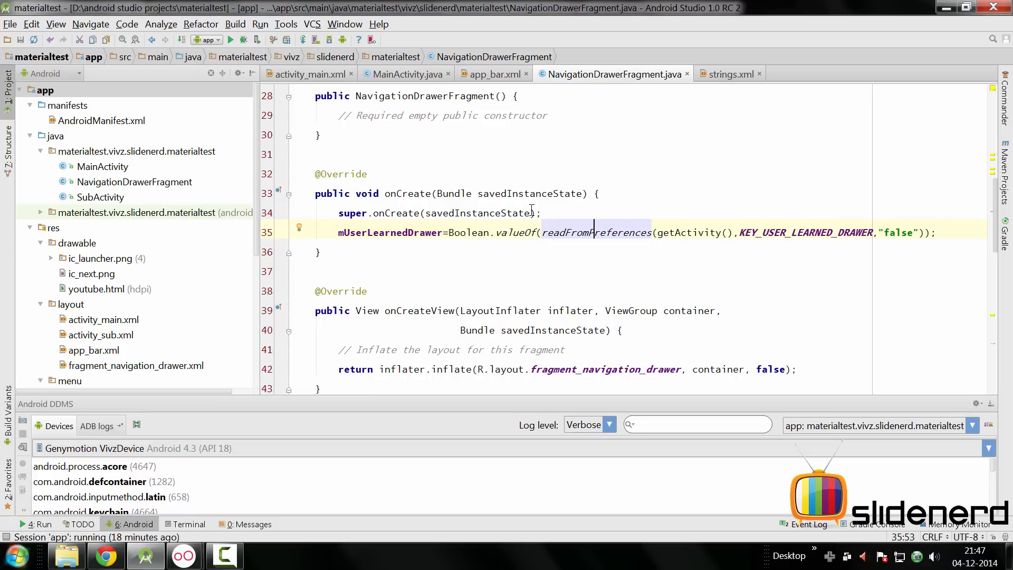
{"action": "scroll", "scroll_direction": "up", "scroll_amount": 3}
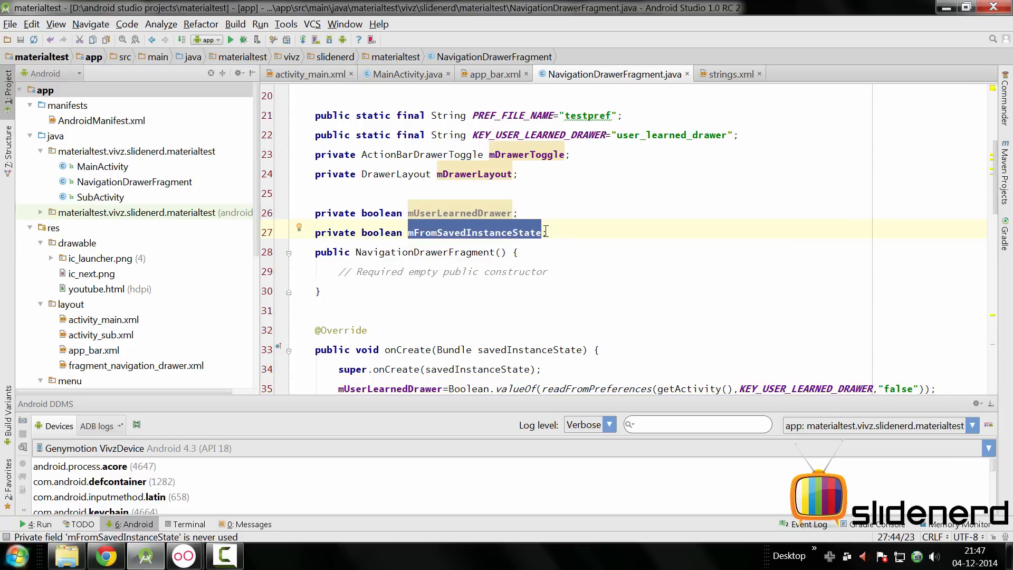
- Add if (savedInstanceState != null) { mFromSavedInstanceState = true; } in onCreate
{"action": "scroll", "scroll_direction": "down", "scroll_amount": 3}
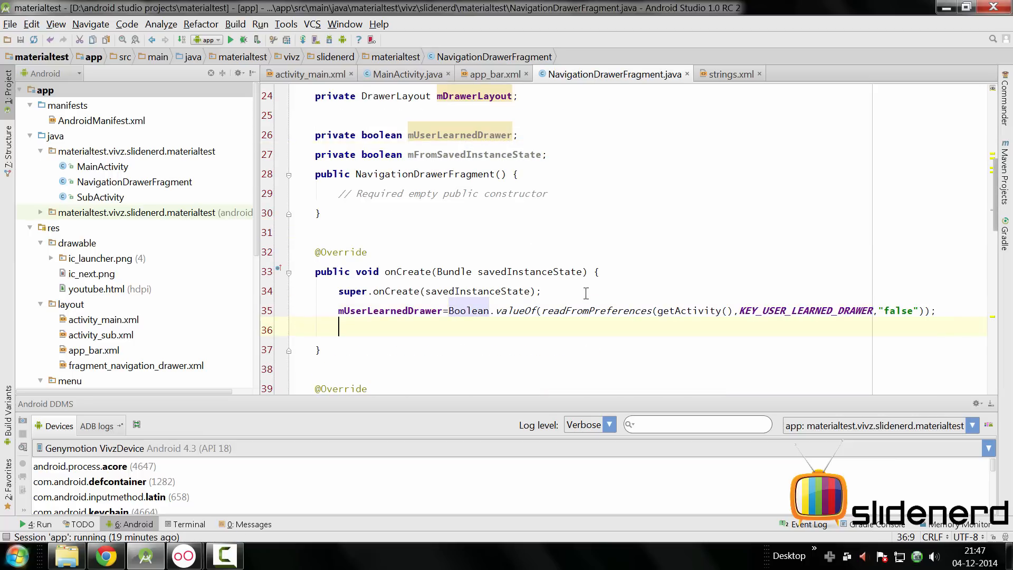
{"action": "type", "text": "if(savedInstanceState"}
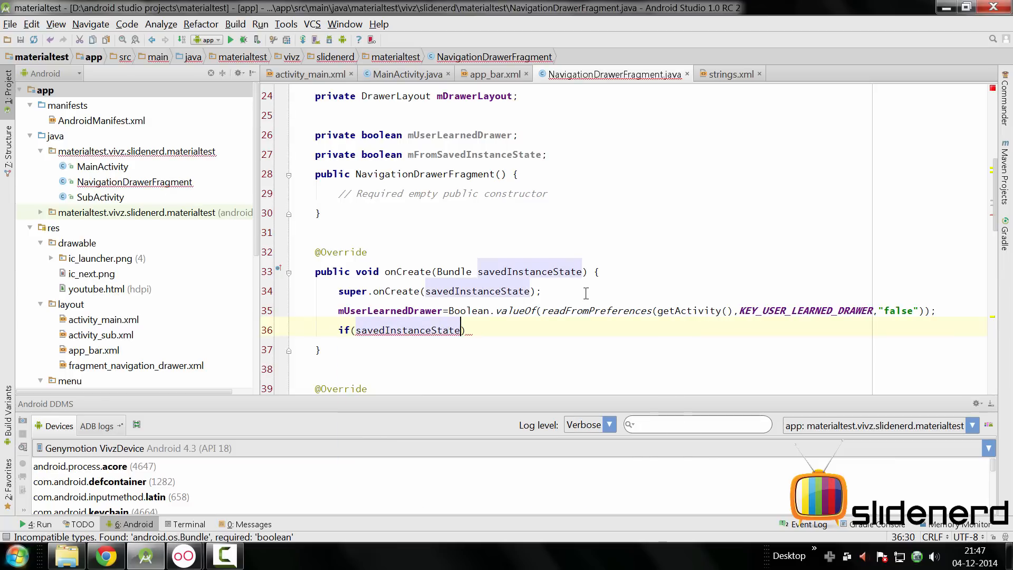
{"action": "type", "text": "!=null"}
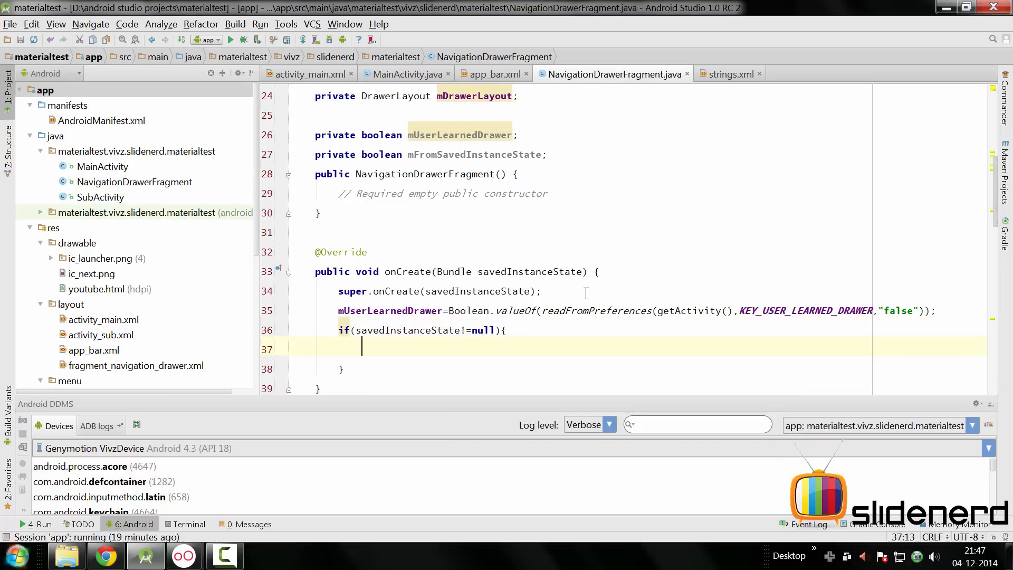
{"action": "type", "text": "mf"}
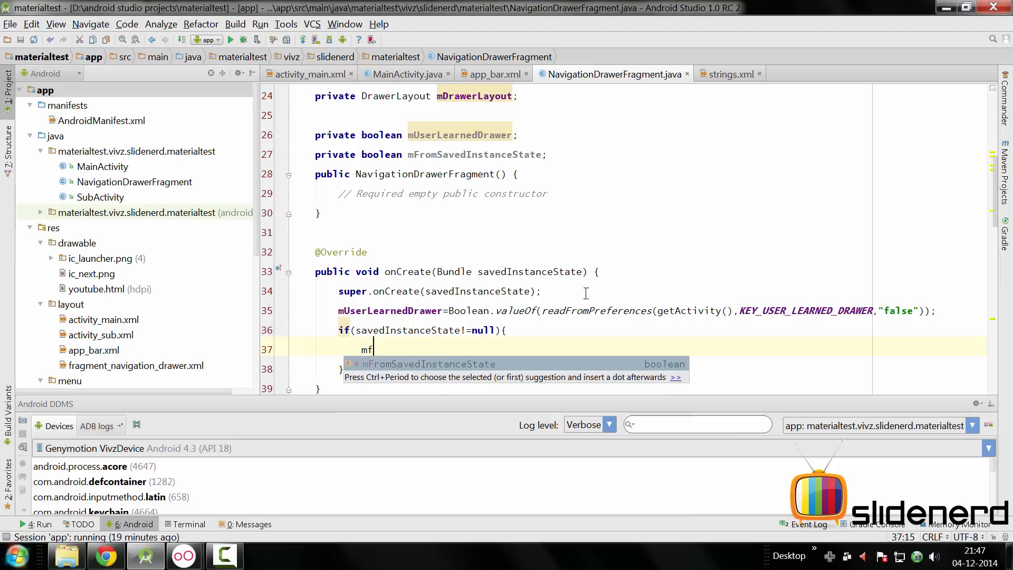
{"action": "type", "text": "mFromSavedInstanceState=t"}
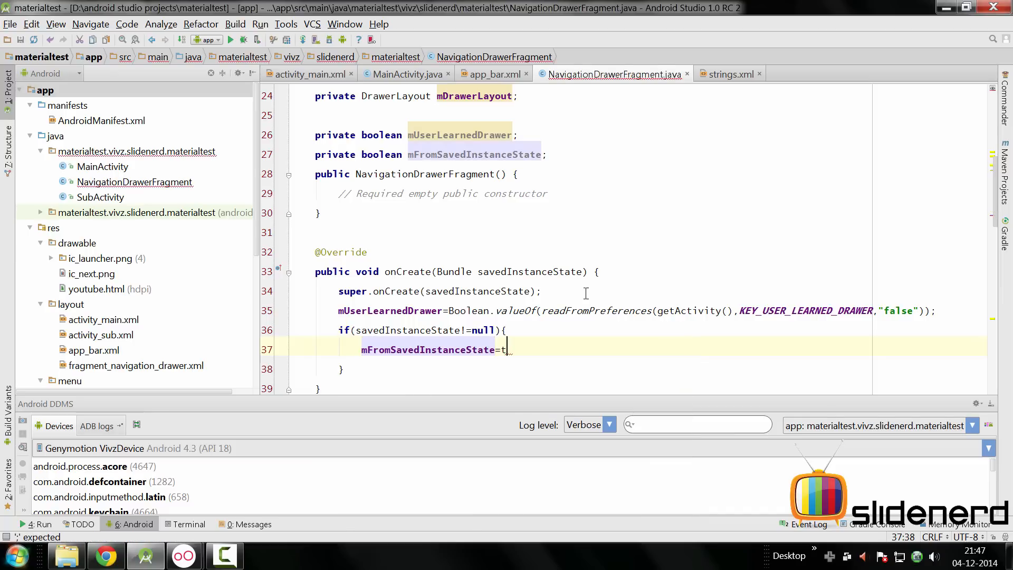
{"action": "type", "text": "rue;"}
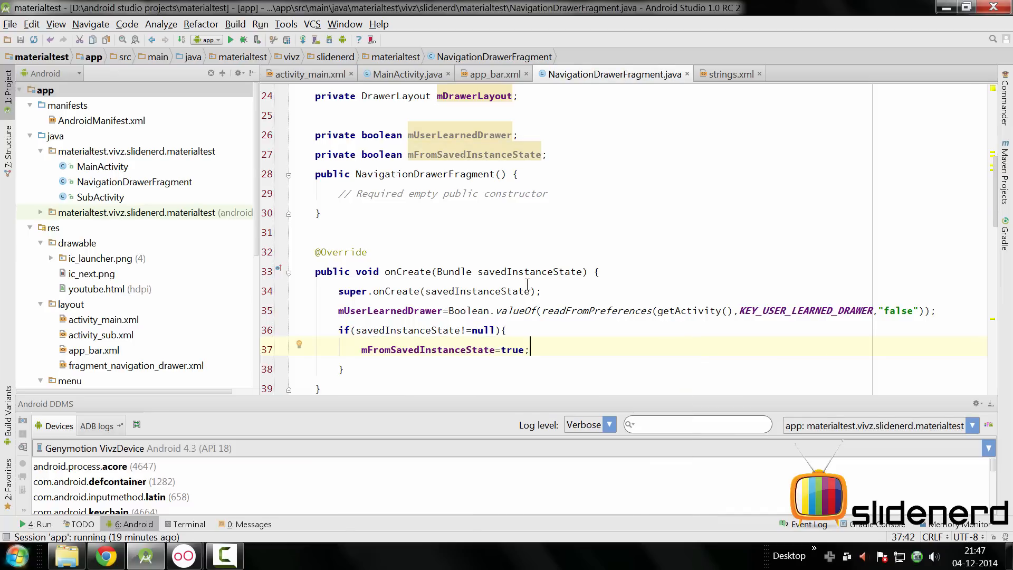